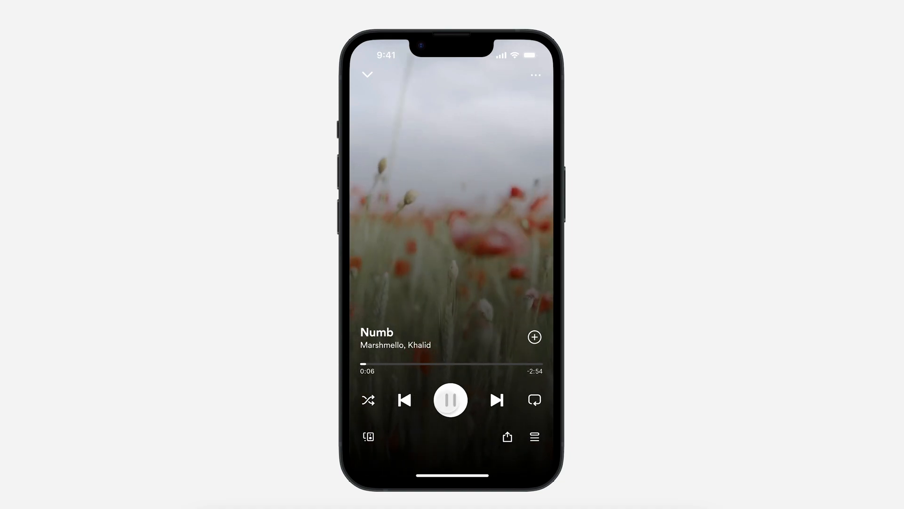
Step: Pause the playing video on the iPhone player prototype in Presentation view
{"action": "left_click", "coordinate": [449, 399]}
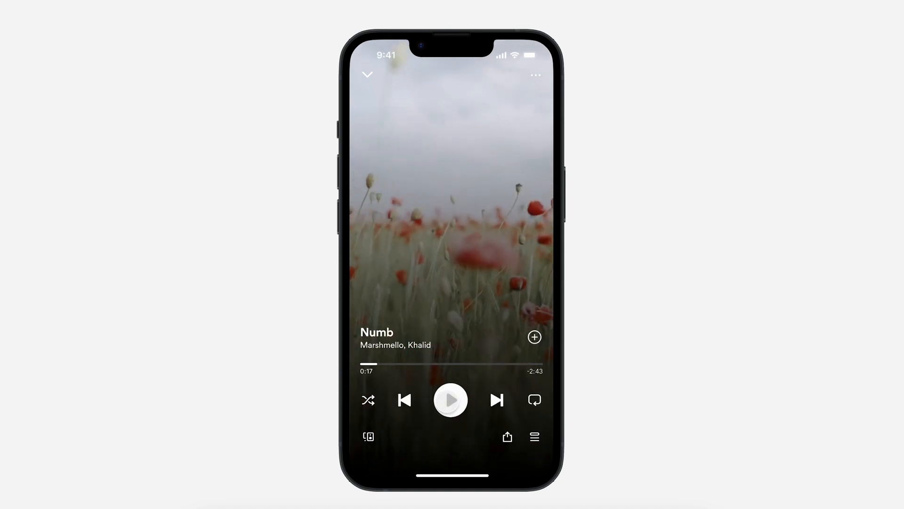
{"action": "left_click", "coordinate": [450, 399]}
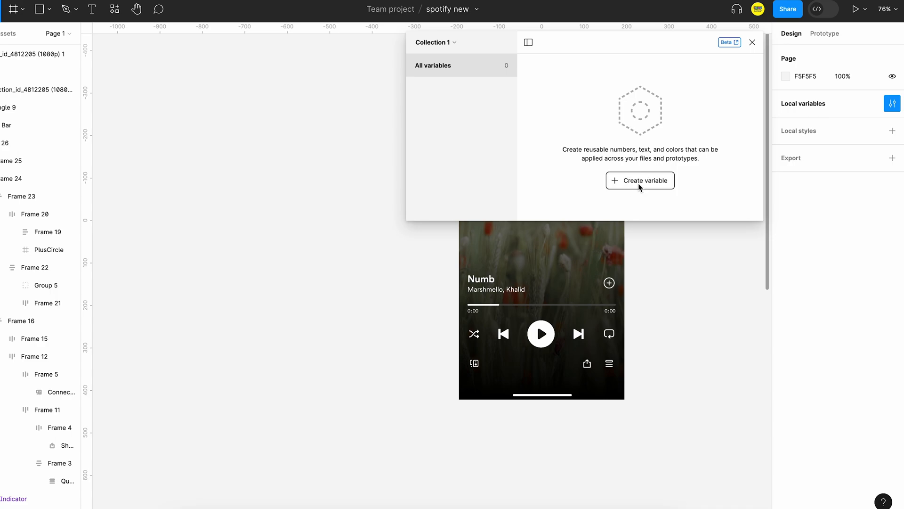
Step: Create Time group number variables for start and end time minutes and seconds
{"action": "left_click", "coordinate": [639, 181]}
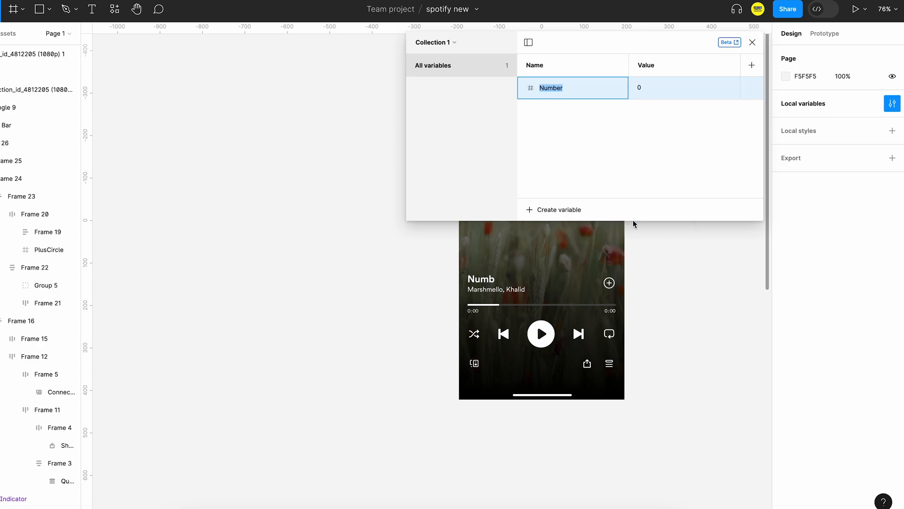
{"action": "type", "text": "Time / start time minu"}
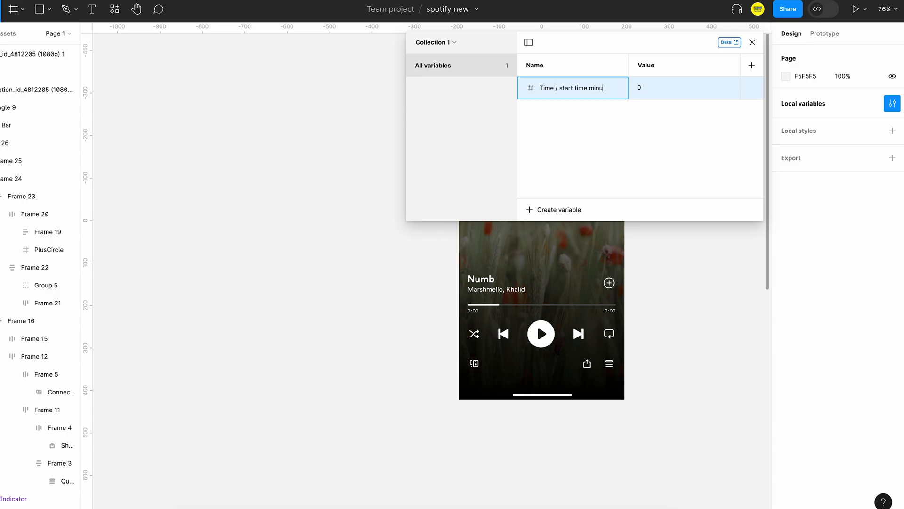
{"action": "type", "text": "tes"}
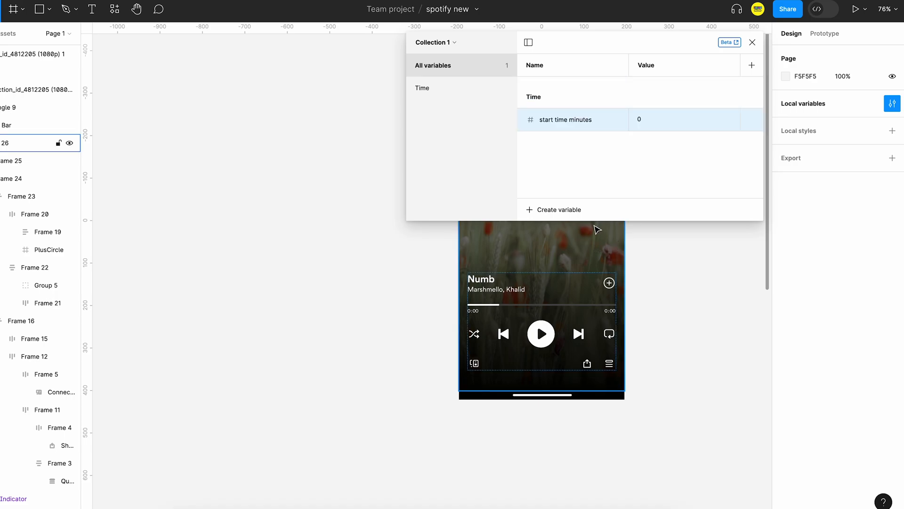
{"action": "left_click", "coordinate": [558, 209]}
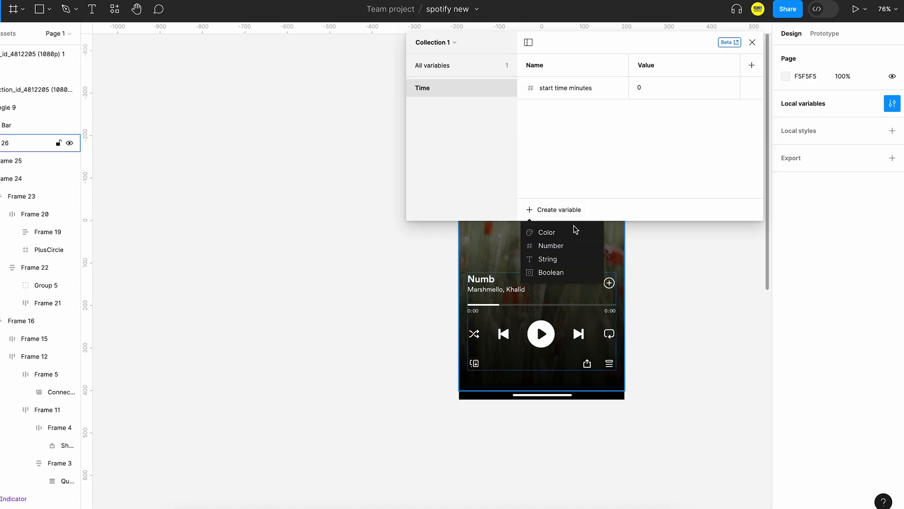
{"action": "left_click", "coordinate": [551, 245]}
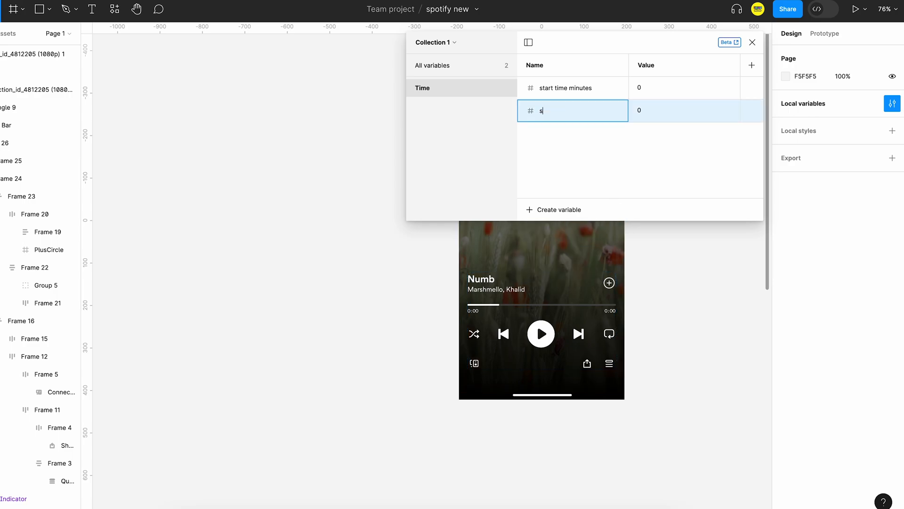
{"action": "type", "text": "tart time seconds"}
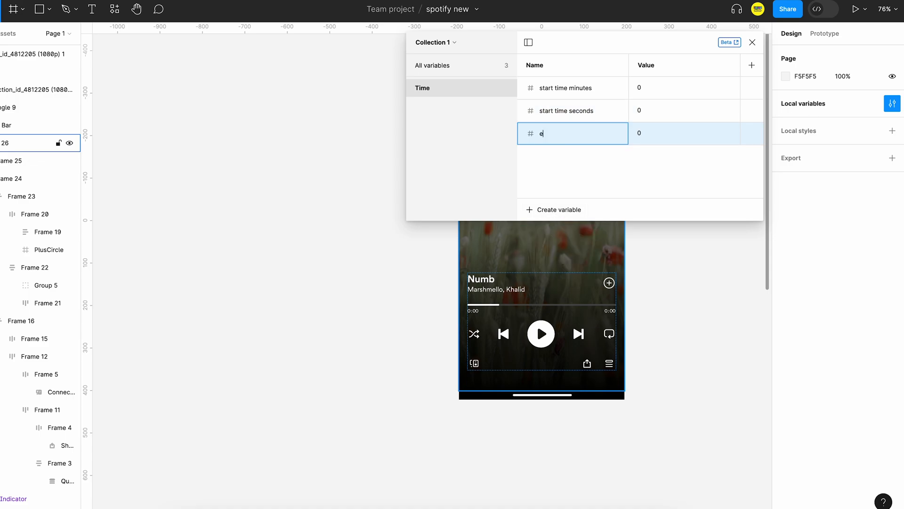
{"action": "type", "text": "nd time minutes"}
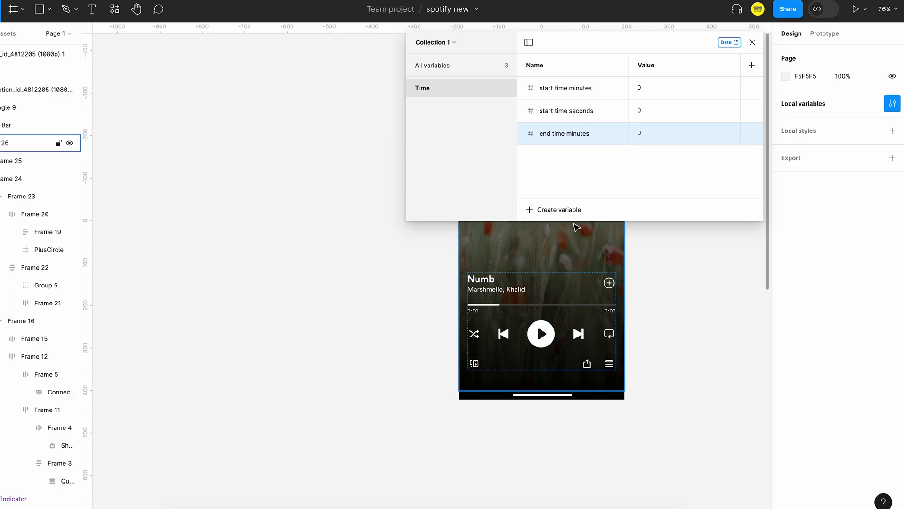
{"action": "type", "text": "end"}
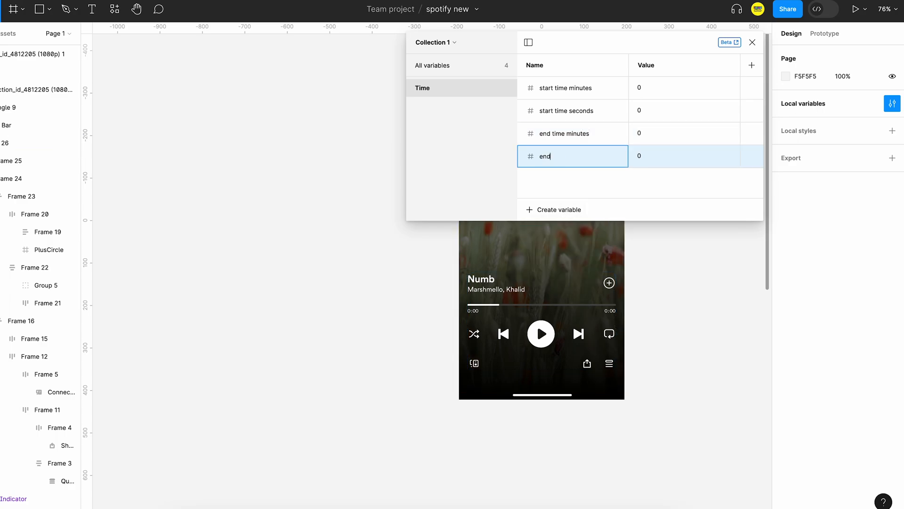
{"action": "type", "text": "time seconds"}
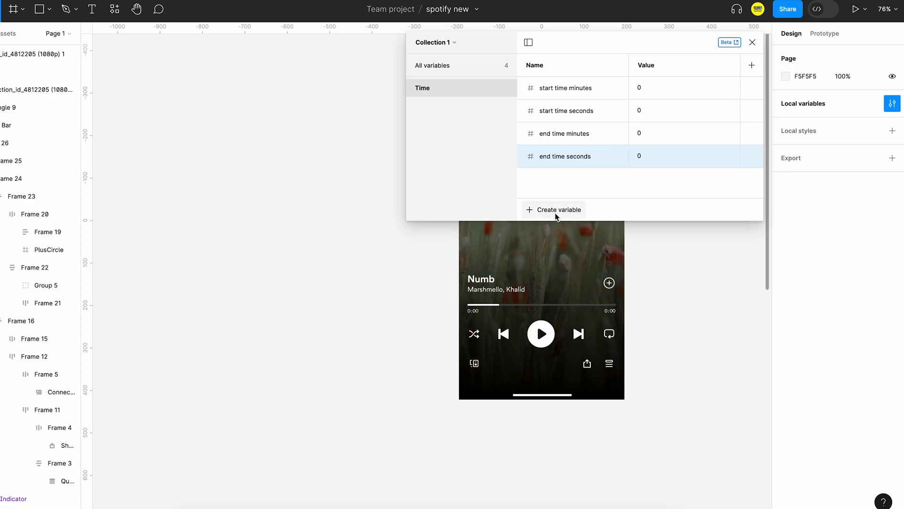
Step: Add display end time minutes and seconds, aliased to the end time minutes and seconds variables
{"action": "type", "text": "disp"}
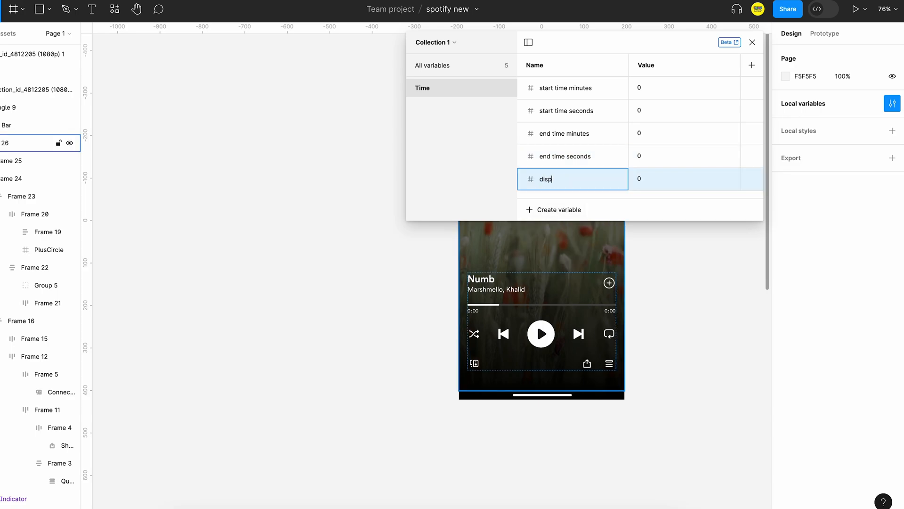
{"action": "type", "text": "isplay end time minutes"}
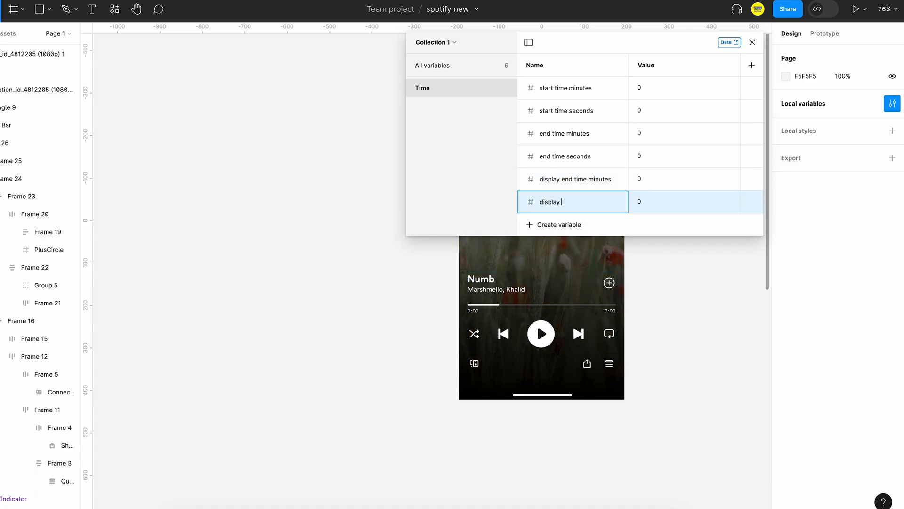
{"action": "type", "text": "end time seconds"}
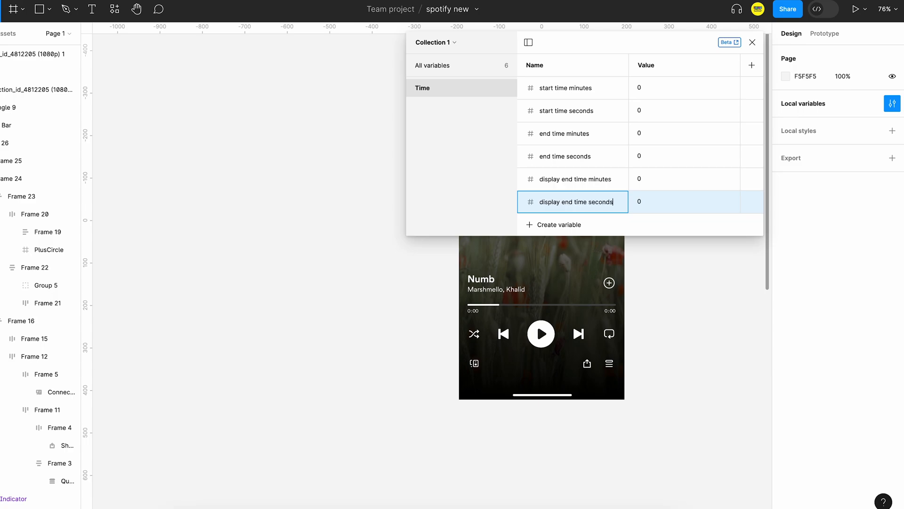
{"action": "left_click", "coordinate": [732, 178]}
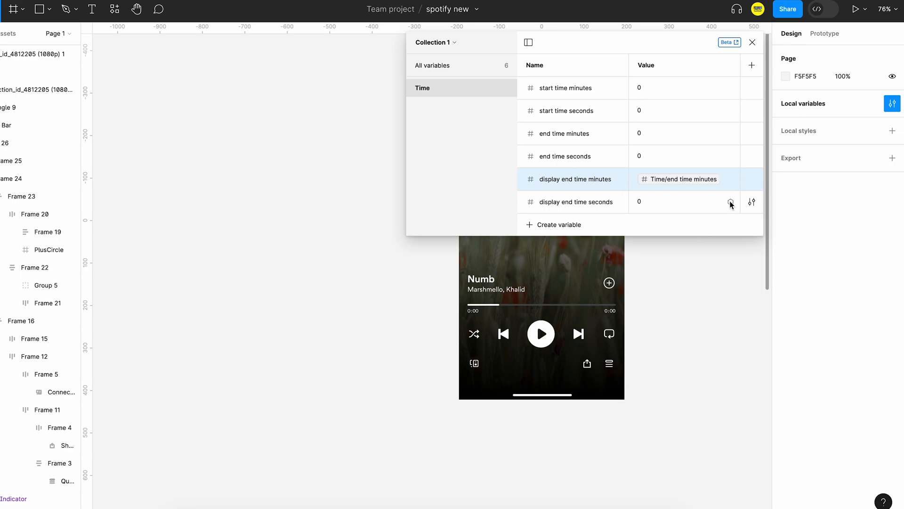
{"action": "left_click", "coordinate": [730, 202]}
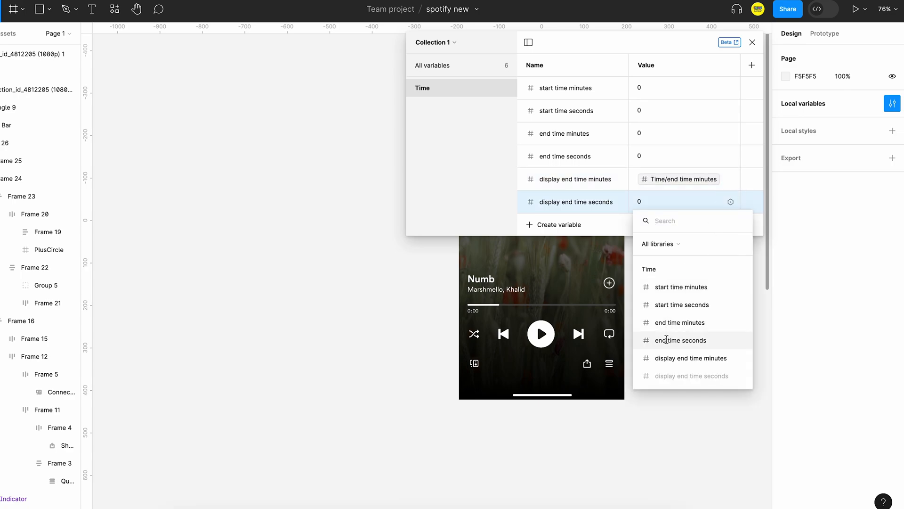
{"action": "left_click", "coordinate": [682, 340]}
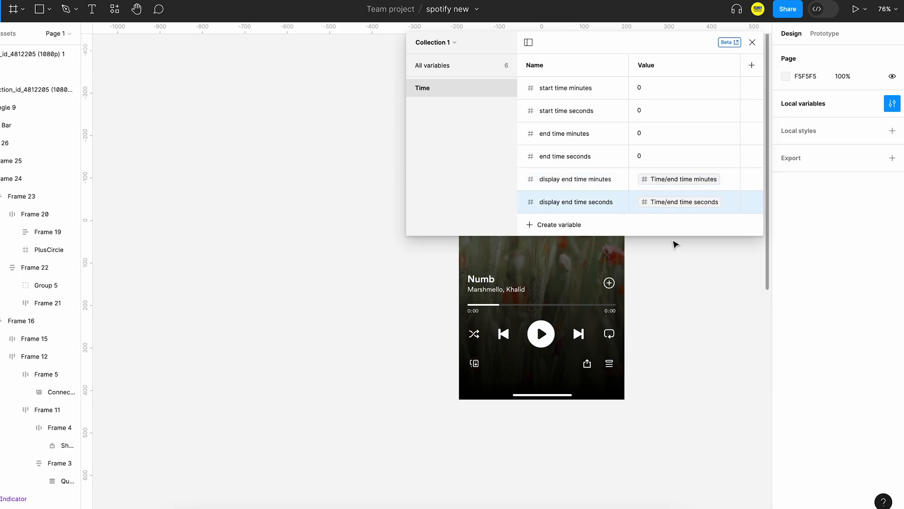
{"action": "mouse_move", "coordinate": [756, 58]}
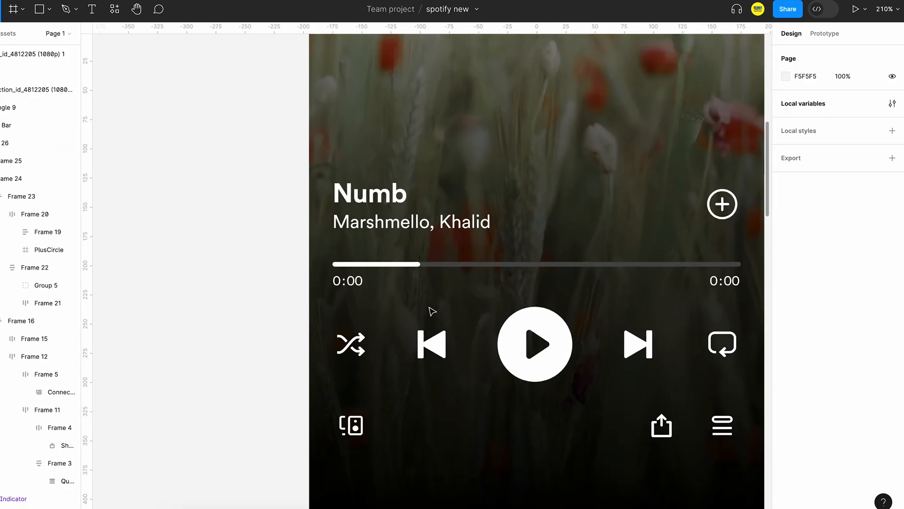
Step: Bind the elapsed-time minutes and seconds digits to start time minutes and seconds
{"action": "left_click", "coordinate": [33, 267]}
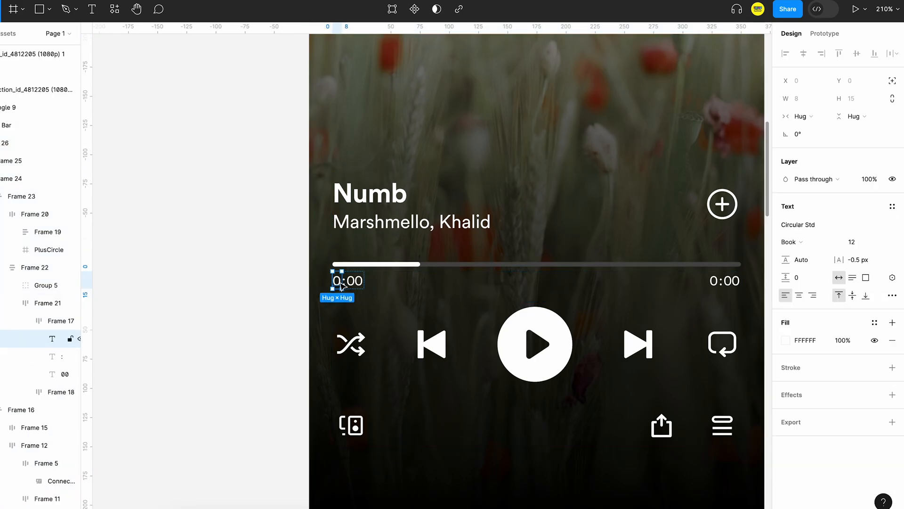
{"action": "left_click", "coordinate": [891, 277]}
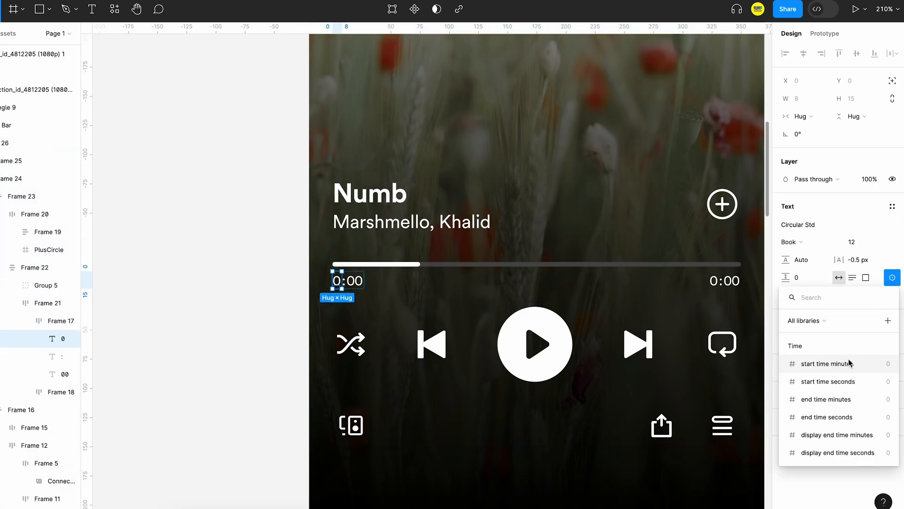
{"action": "left_click", "coordinate": [828, 363]}
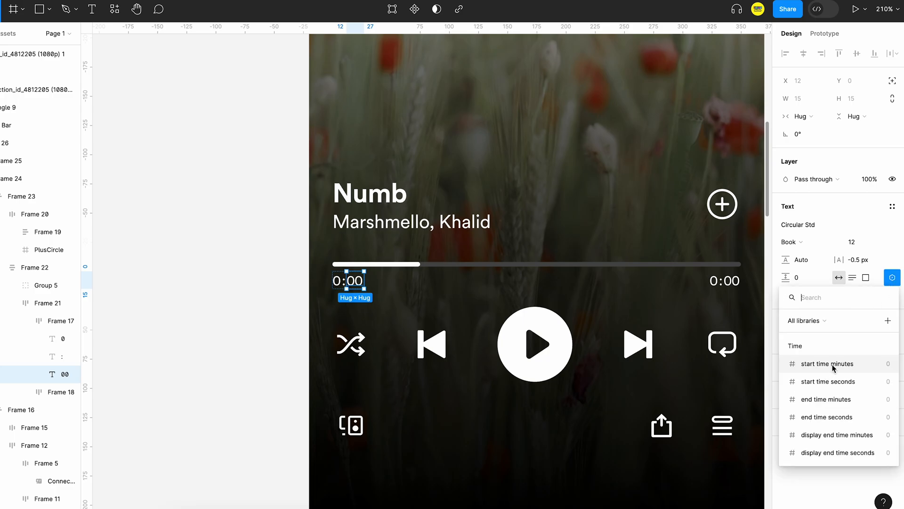
{"action": "left_click", "coordinate": [829, 382]}
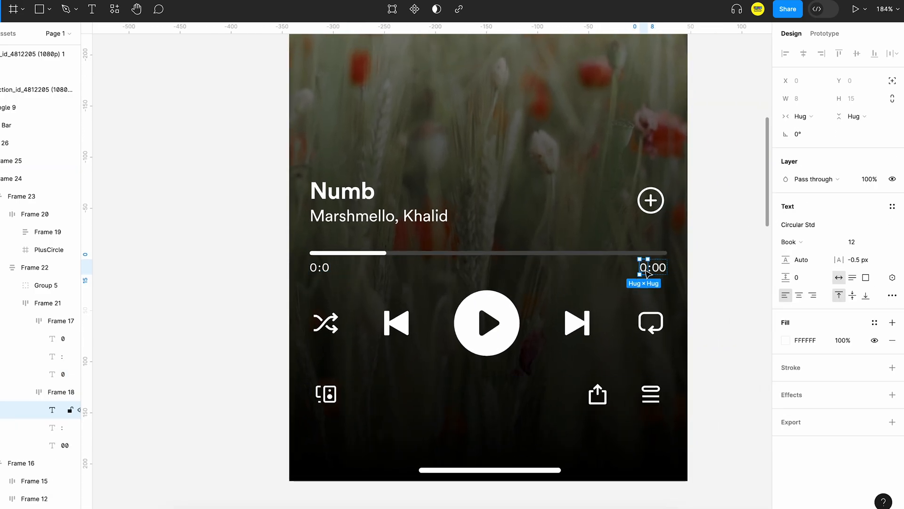
Step: Bind the end-time minutes and seconds digits to the end time variables
{"action": "left_click", "coordinate": [892, 277]}
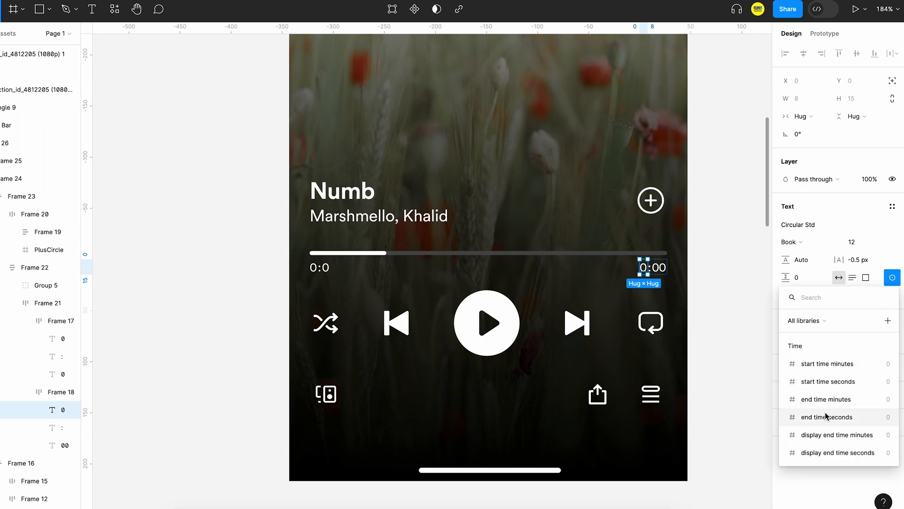
{"action": "left_click", "coordinate": [826, 417]}
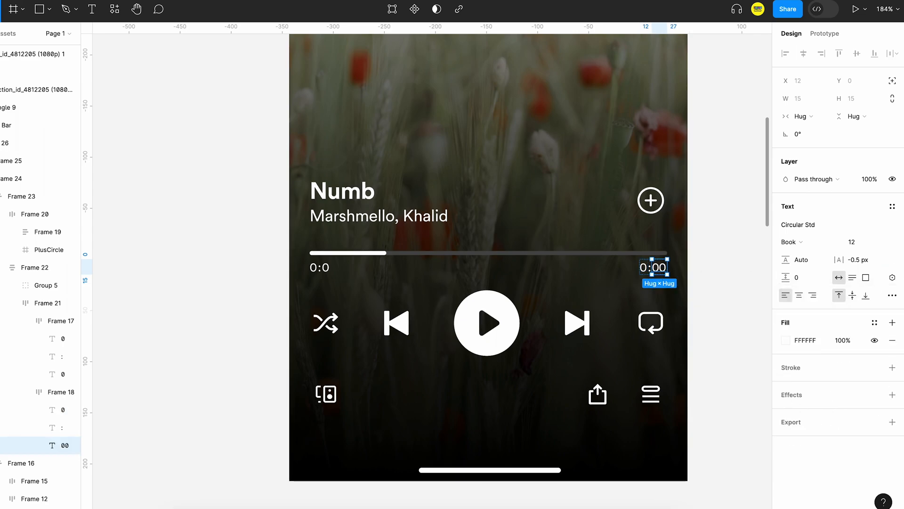
{"action": "left_click", "coordinate": [892, 277]}
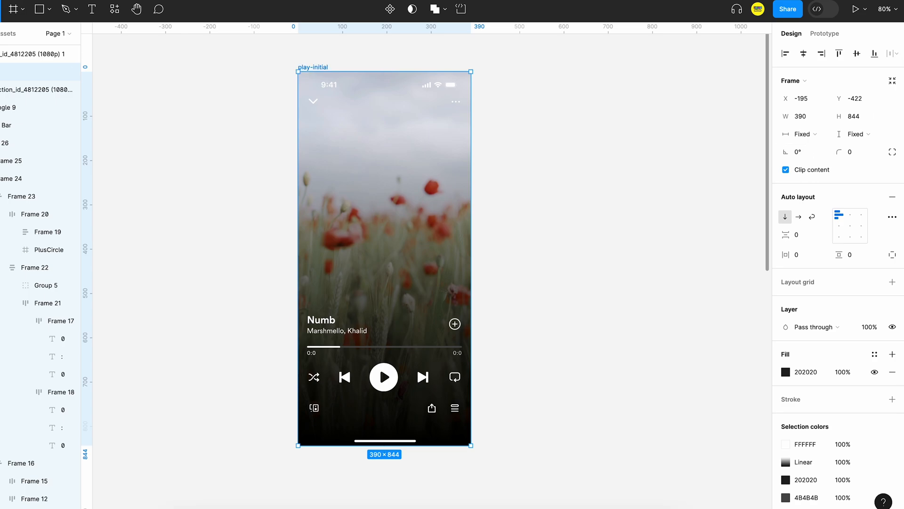
{"action": "mouse_move", "coordinate": [729, 204]}
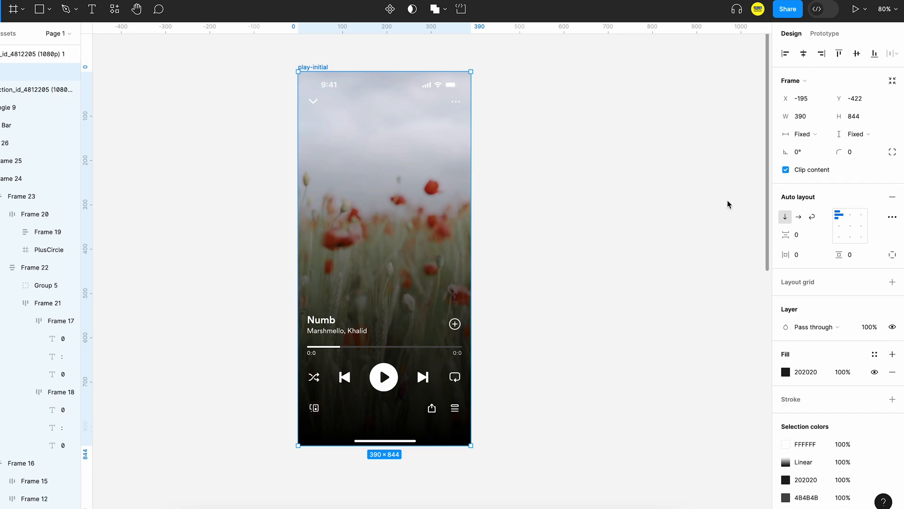
Step: Bring the whole play-initial frame back into view with both labels reading 0:0
{"action": "left_click_drag", "start_coordinate": [383, 66], "coordinate": [531, 66]}
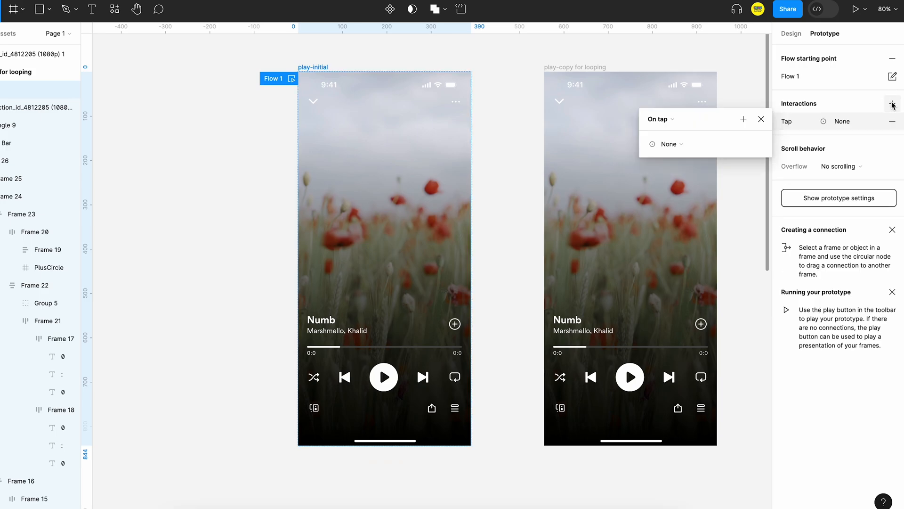
Step: Give the initial screen an After delay 100ms interaction that sets start time seconds from itself
{"action": "left_click", "coordinate": [658, 118]}
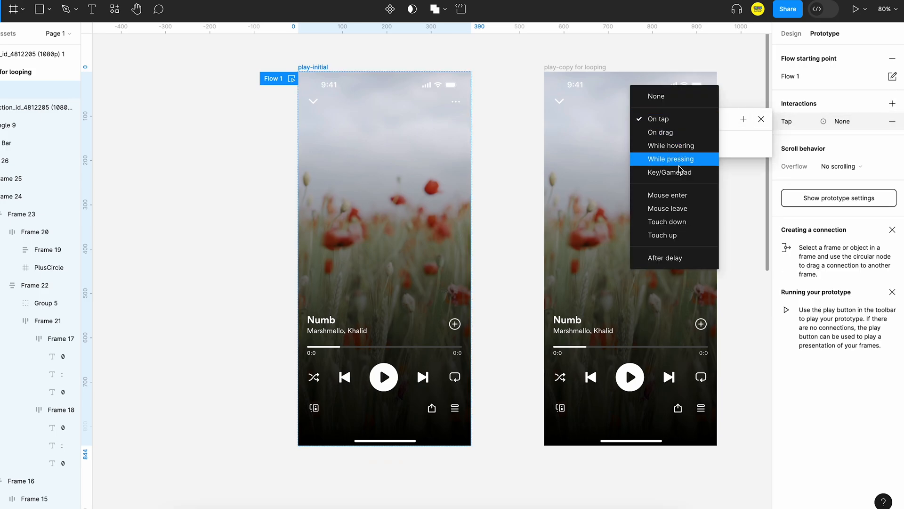
{"action": "left_click", "coordinate": [664, 258]}
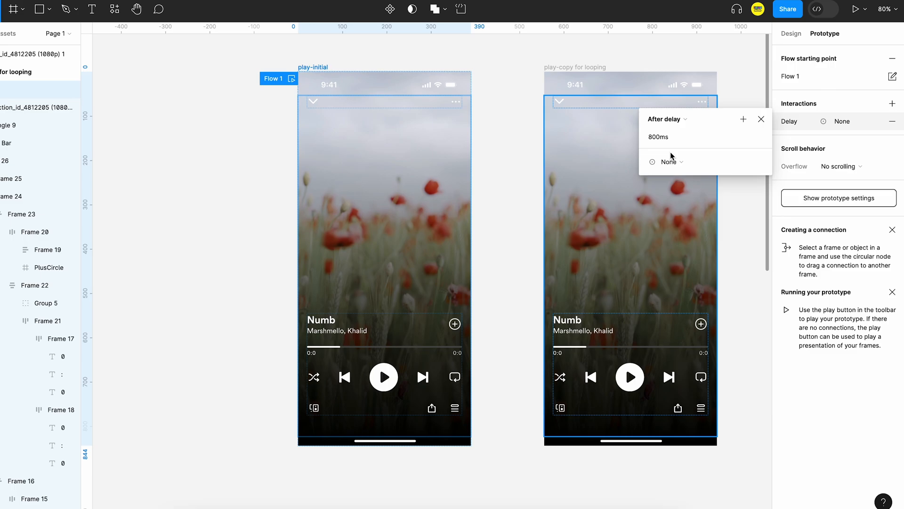
{"action": "type", "text": "100ms"}
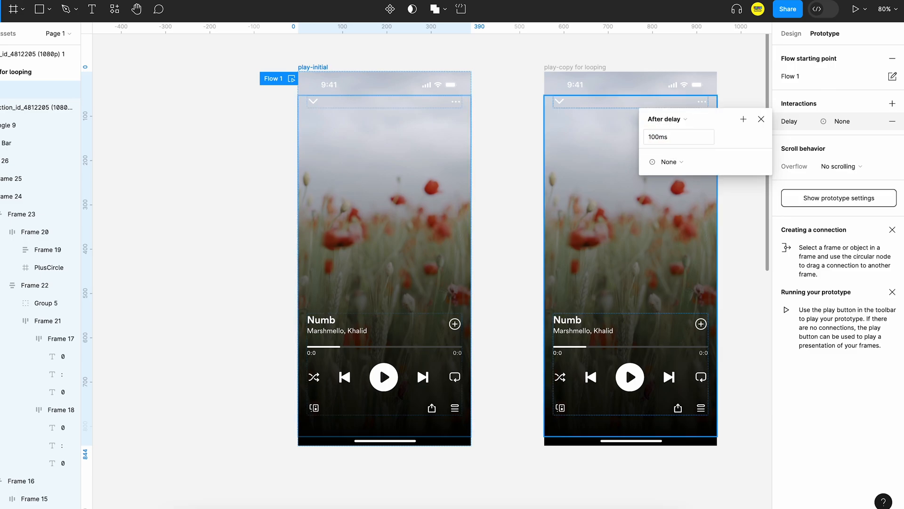
{"action": "left_click", "coordinate": [670, 161]}
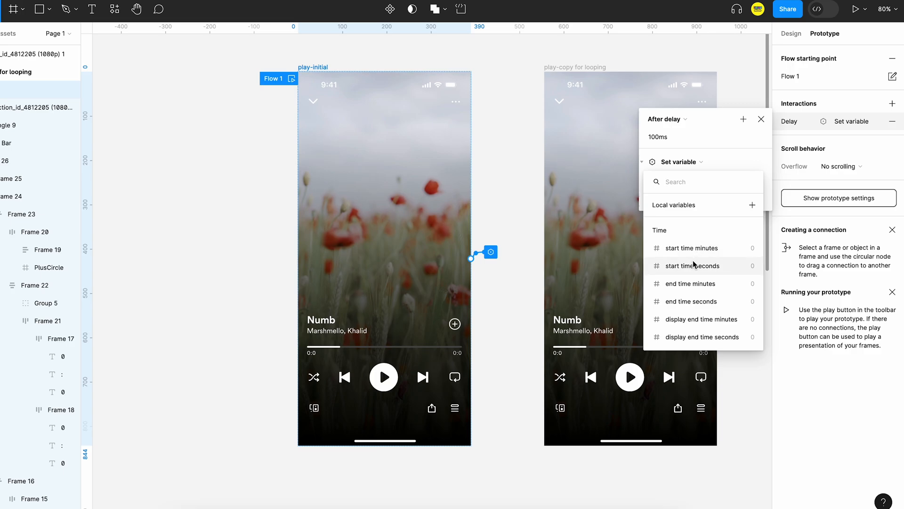
{"action": "left_click", "coordinate": [690, 266]}
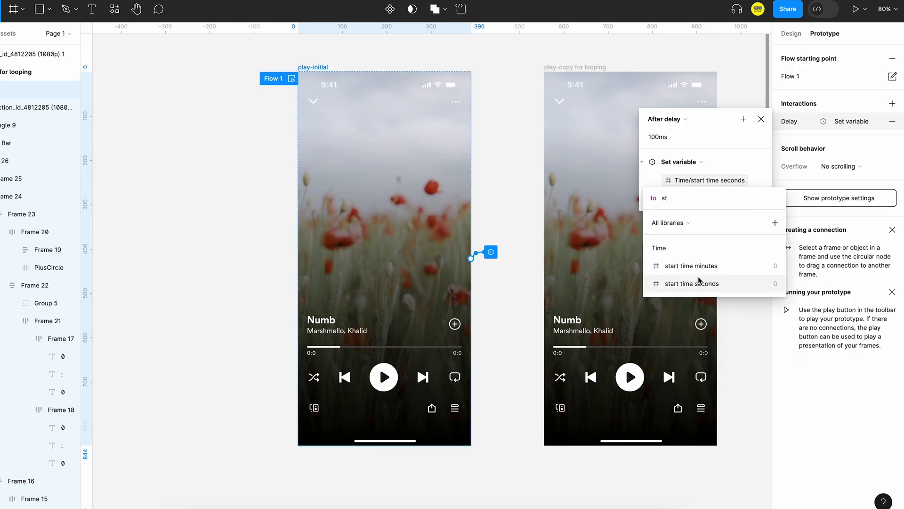
{"action": "left_click", "coordinate": [690, 283]}
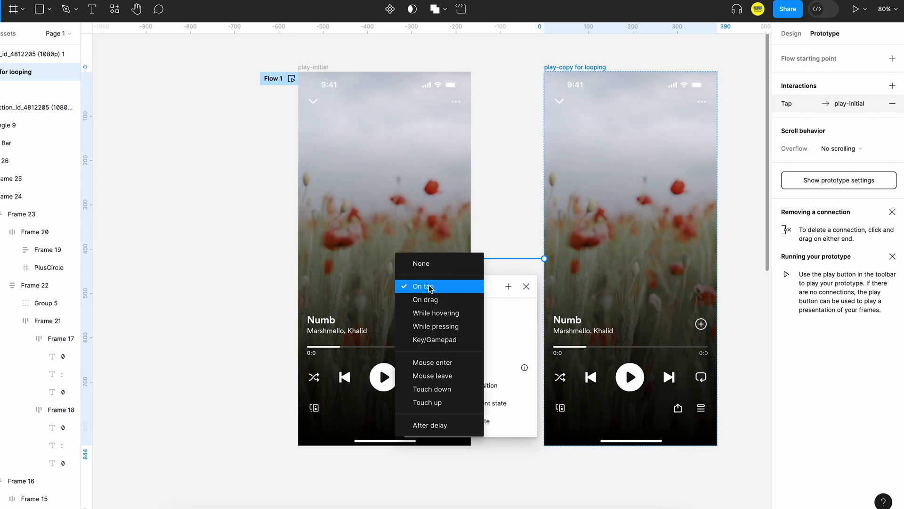
Step: Change the looping copy's Tap trigger to After delay so it returns automatically
{"action": "left_click", "coordinate": [430, 425]}
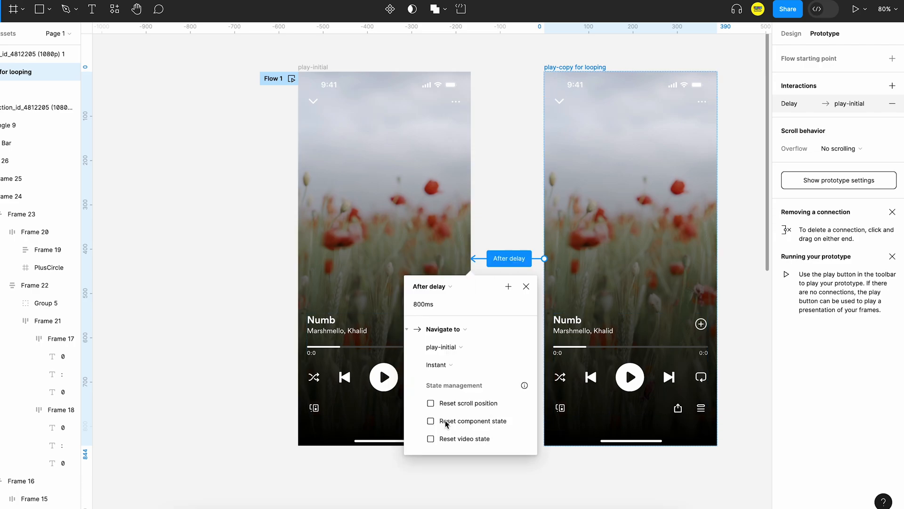
{"action": "left_click", "coordinate": [443, 304]}
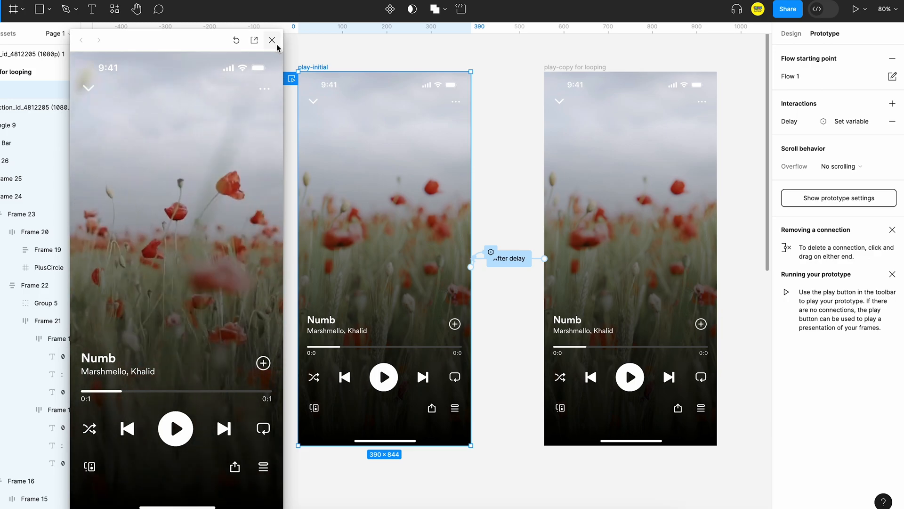
Step: Add a Navigate to play-copy action to the initial screen's 100ms delay interaction
{"action": "left_click", "coordinate": [271, 41]}
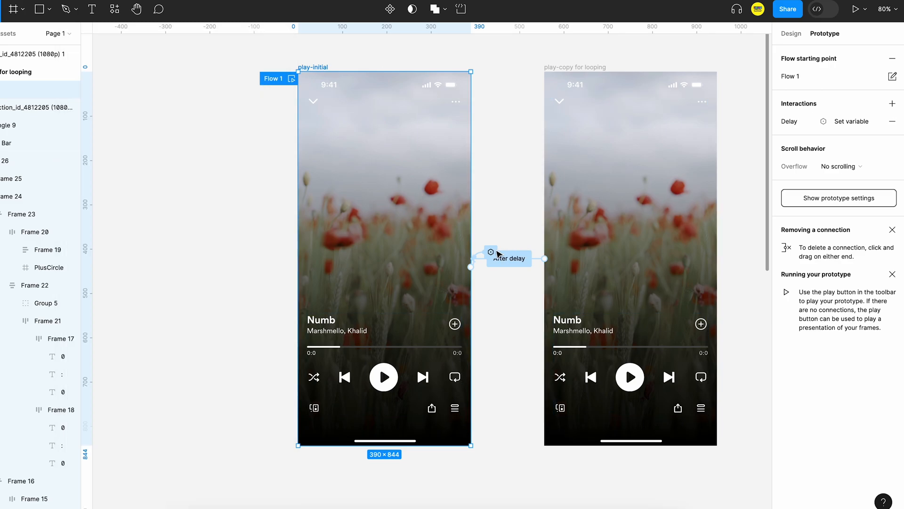
{"action": "left_click", "coordinate": [509, 258]}
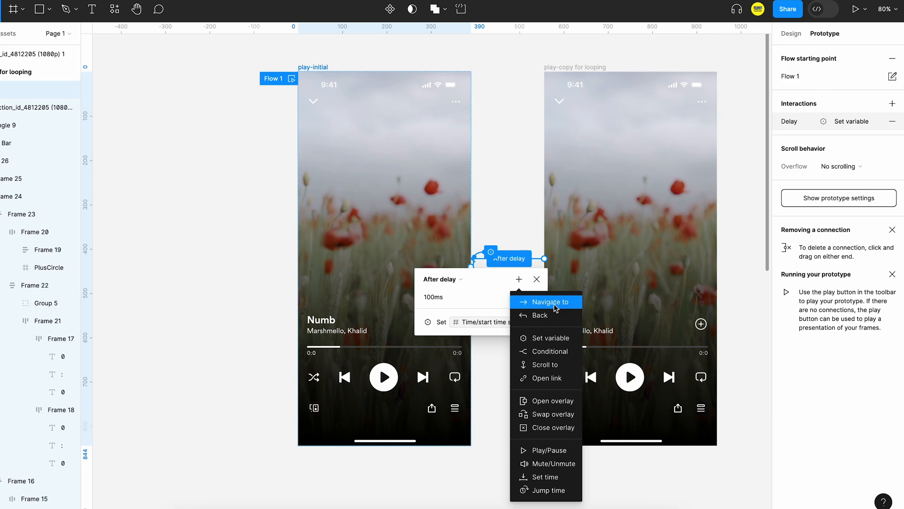
{"action": "left_click", "coordinate": [548, 301]}
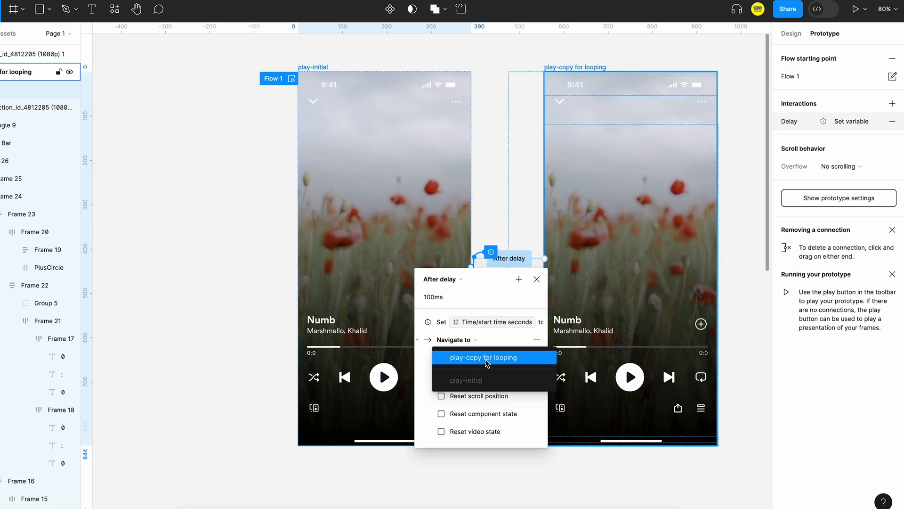
{"action": "left_click", "coordinate": [484, 357]}
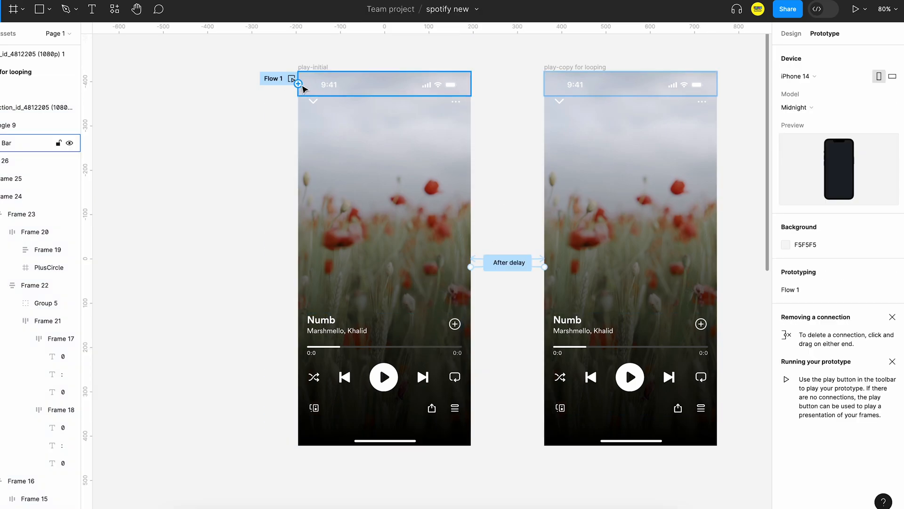
Step: Preview Flow 1, then set the looping copy's return-to-initial delay to 50ms
{"action": "left_click", "coordinate": [291, 78]}
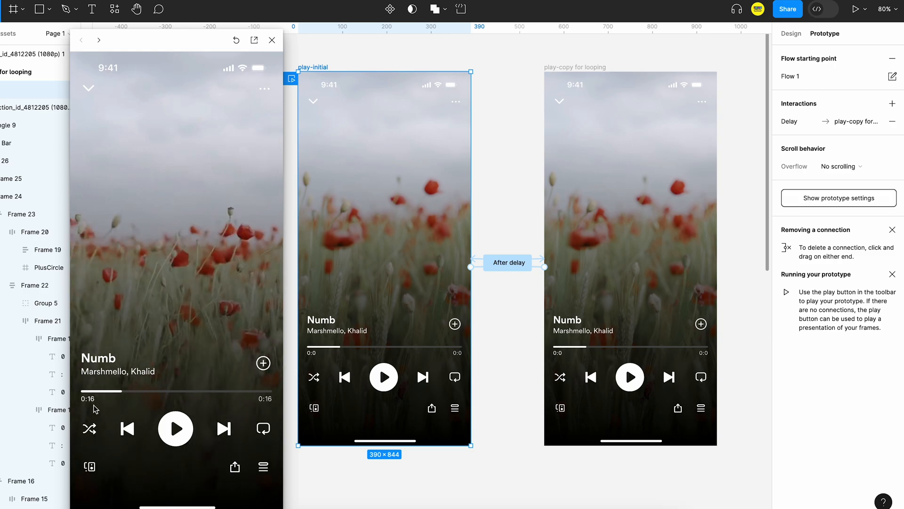
{"action": "left_click", "coordinate": [272, 40]}
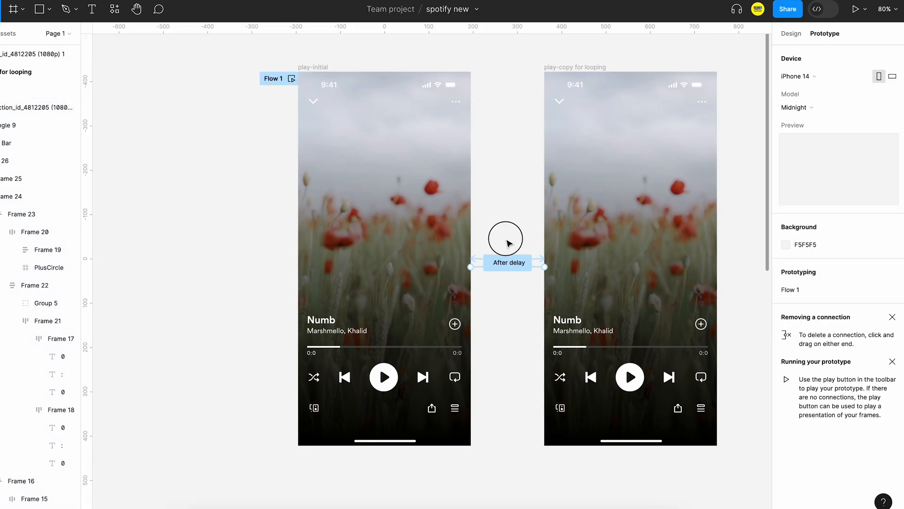
{"action": "left_click", "coordinate": [507, 263]}
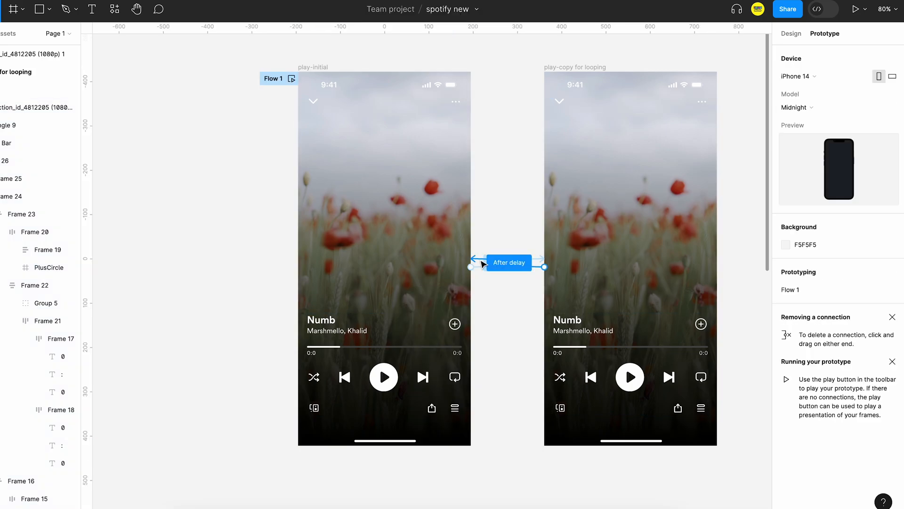
{"action": "left_click", "coordinate": [507, 262]}
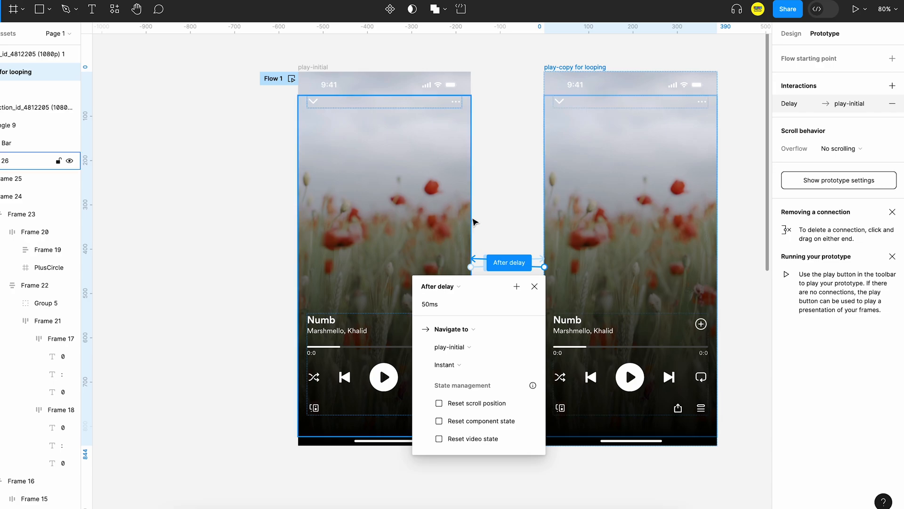
{"action": "left_click", "coordinate": [535, 286]}
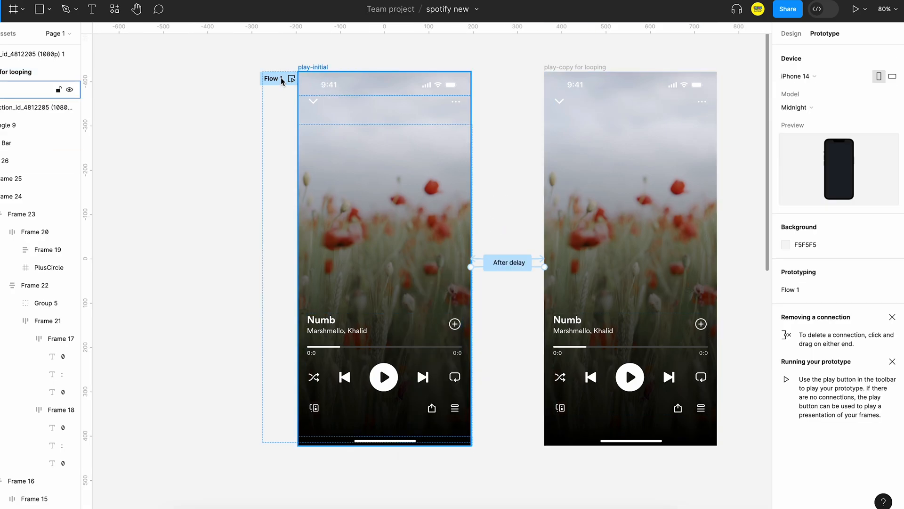
{"action": "left_click", "coordinate": [292, 78]}
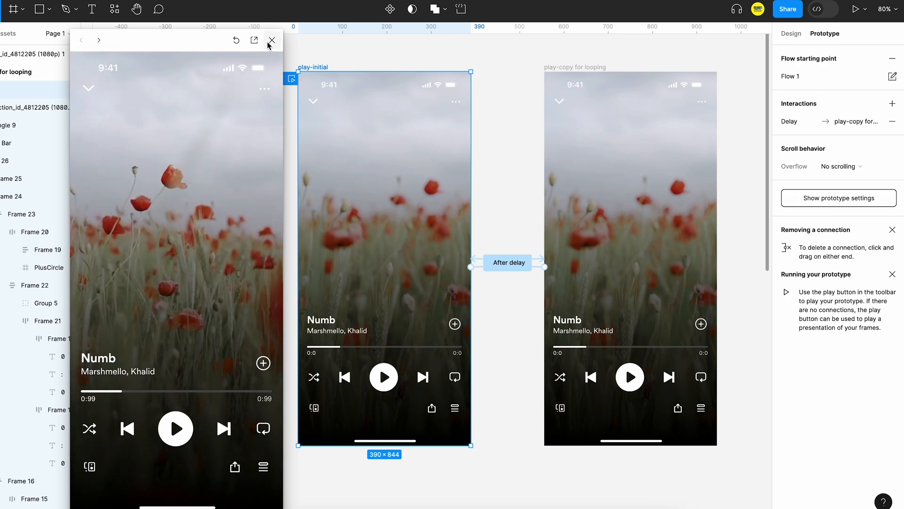
{"action": "left_click", "coordinate": [271, 41]}
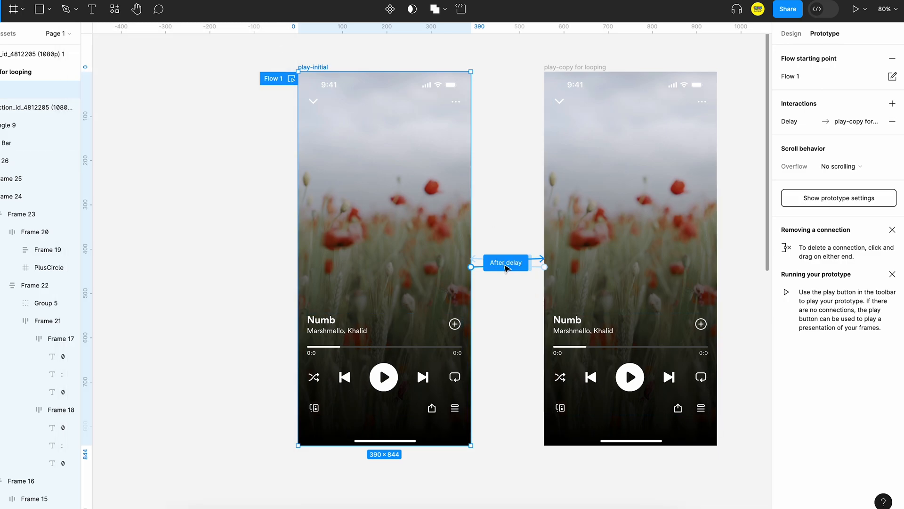
{"action": "left_click", "coordinate": [504, 263]}
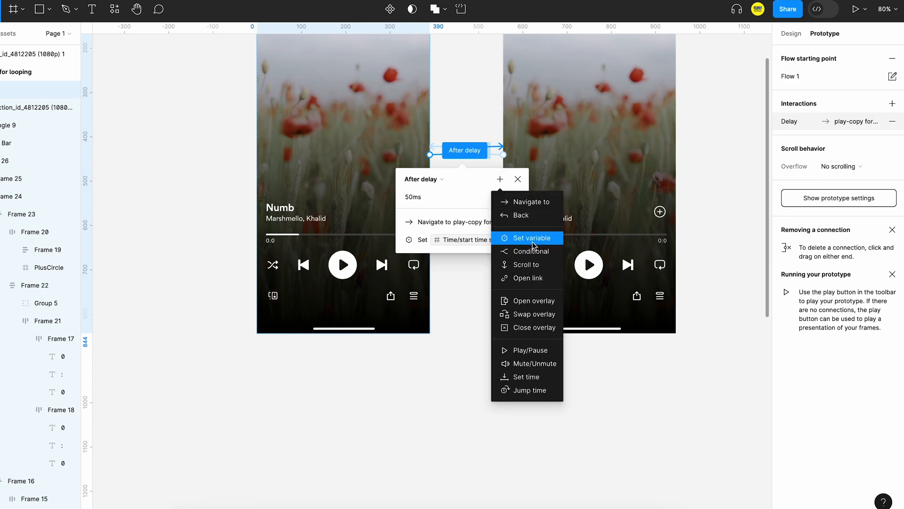
Step: Make the delayed timer interaction conditional on start time seconds < 60, then check it in preview
{"action": "left_click", "coordinate": [530, 250]}
{"action": "type", "text": "s"}
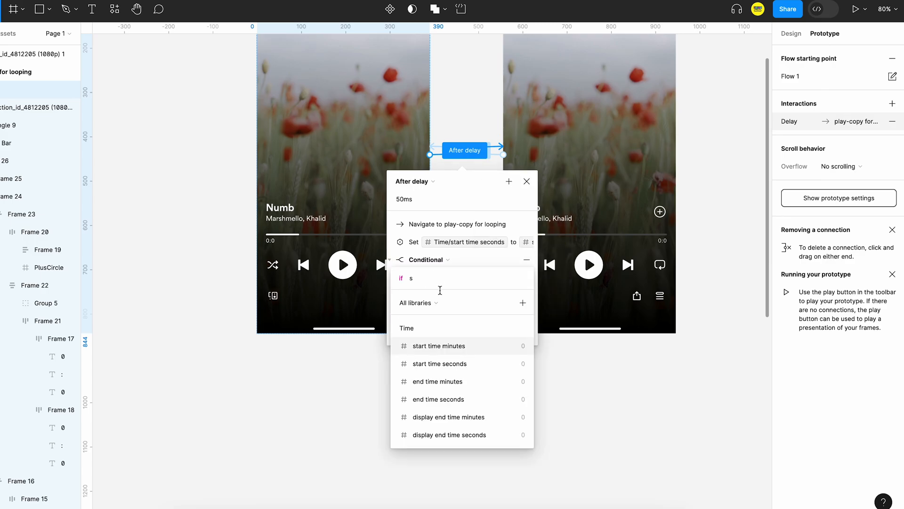
{"action": "left_click", "coordinate": [440, 363]}
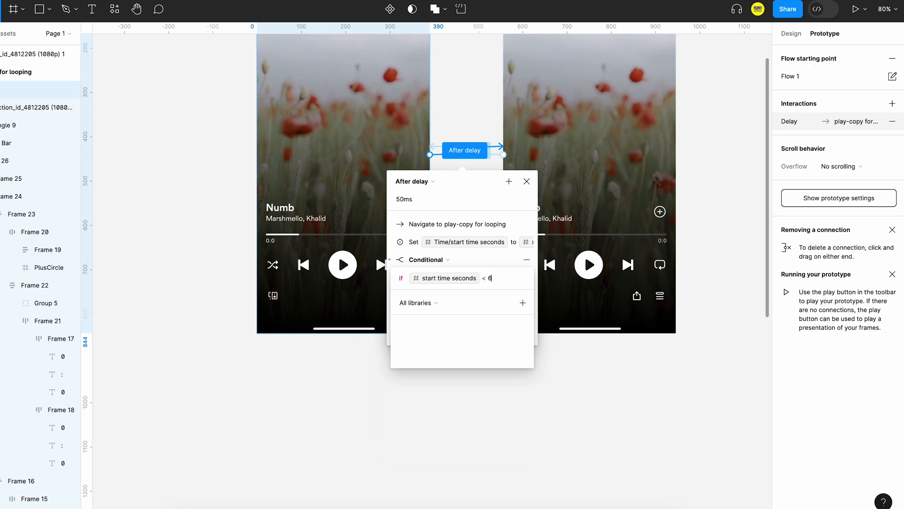
{"action": "left_click", "coordinate": [399, 242]}
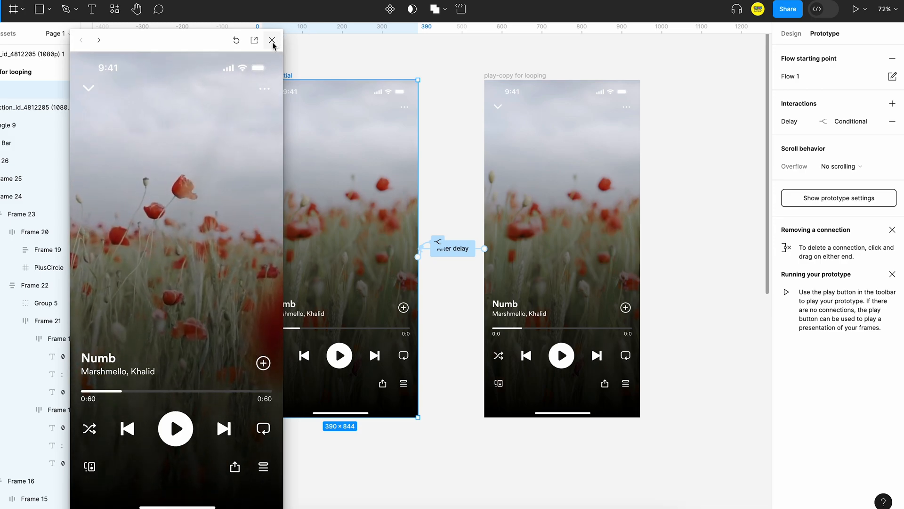
{"action": "left_click", "coordinate": [272, 39]}
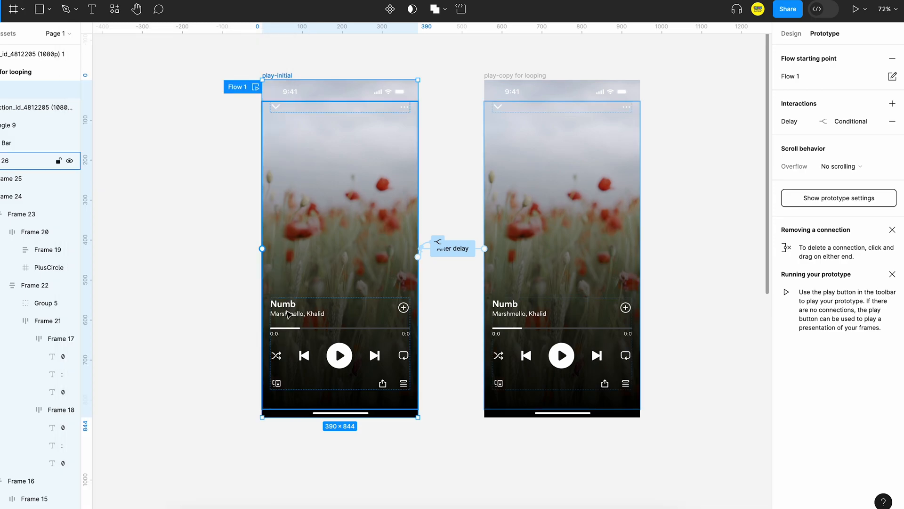
Step: Add a local number variable 'media width' with value 0 and close the variables modal
{"action": "left_click", "coordinate": [790, 34]}
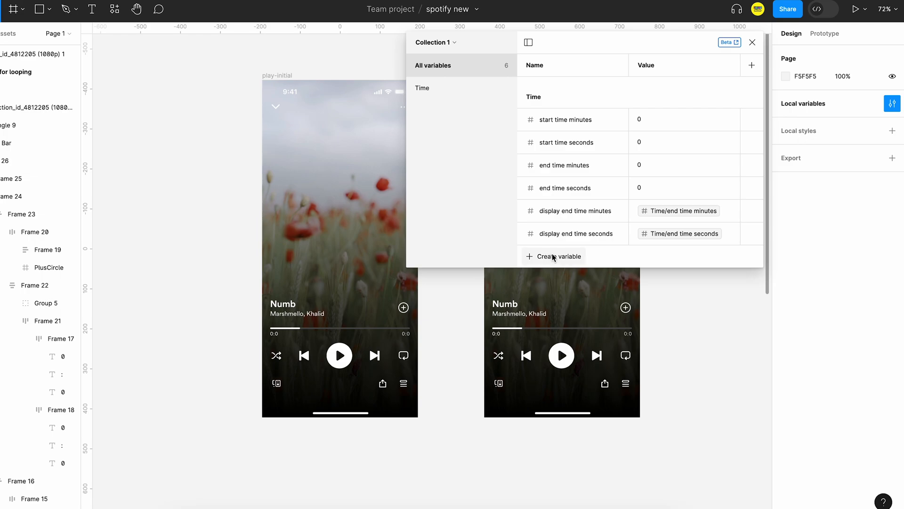
{"action": "left_click", "coordinate": [559, 256]}
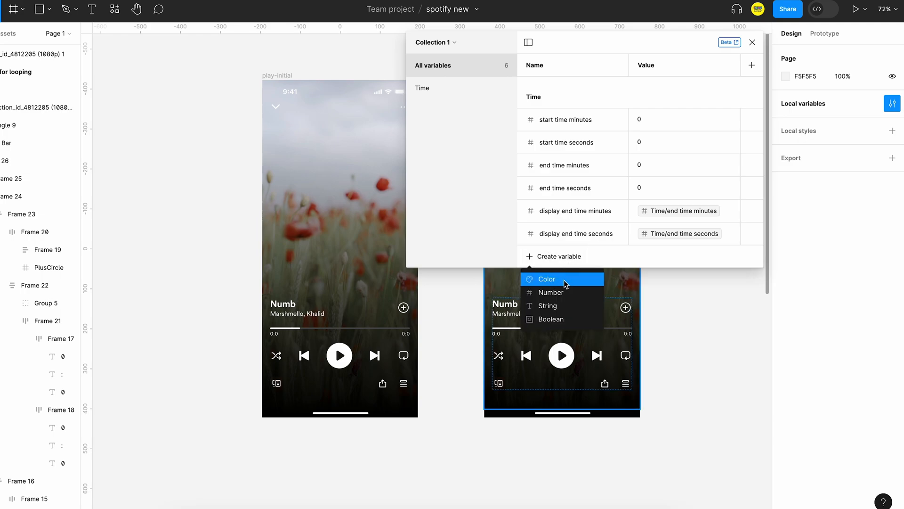
{"action": "left_click", "coordinate": [551, 292]}
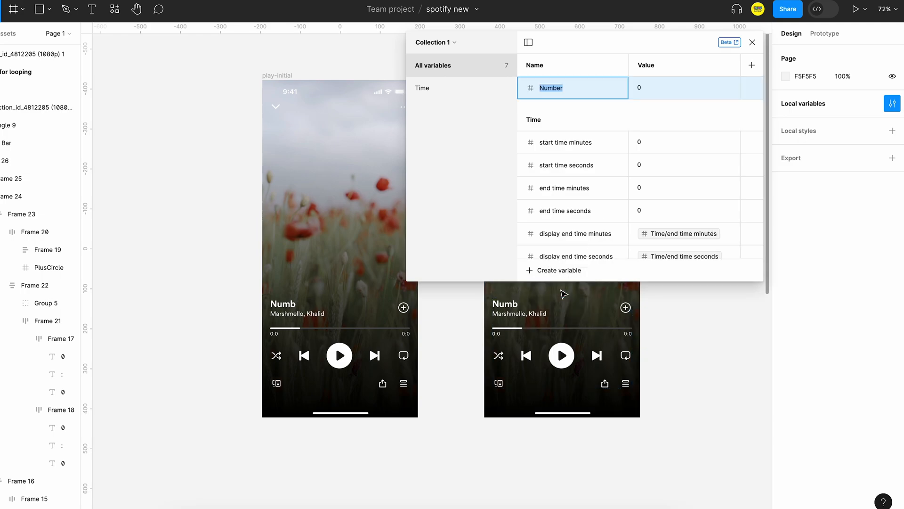
{"action": "type", "text": "media width"}
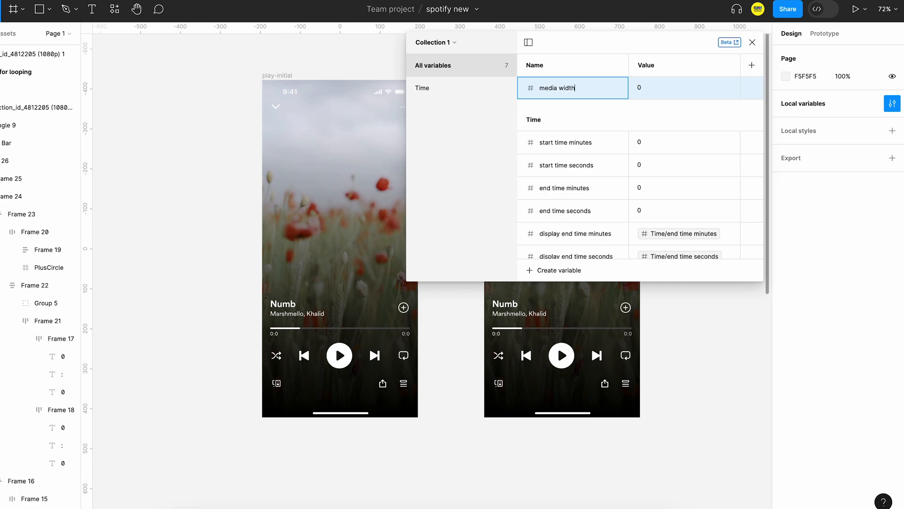
{"action": "left_click", "coordinate": [561, 346]}
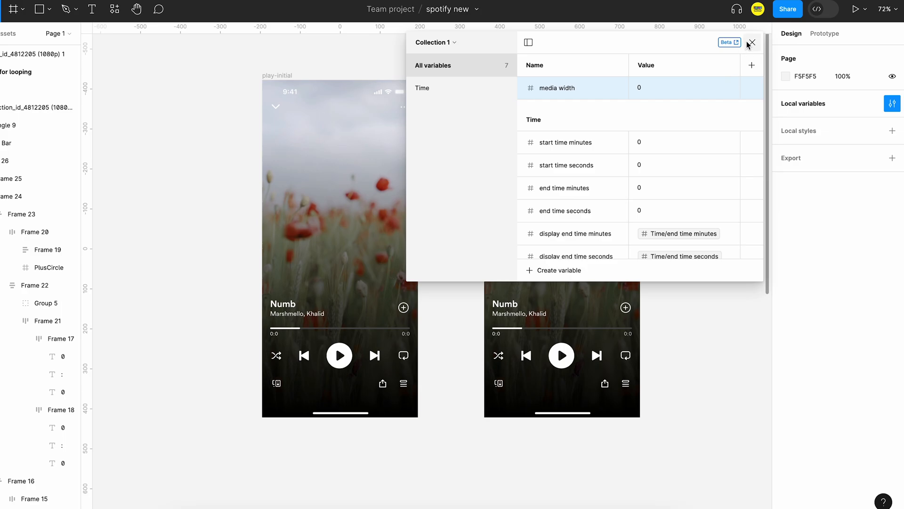
{"action": "left_click", "coordinate": [752, 43]}
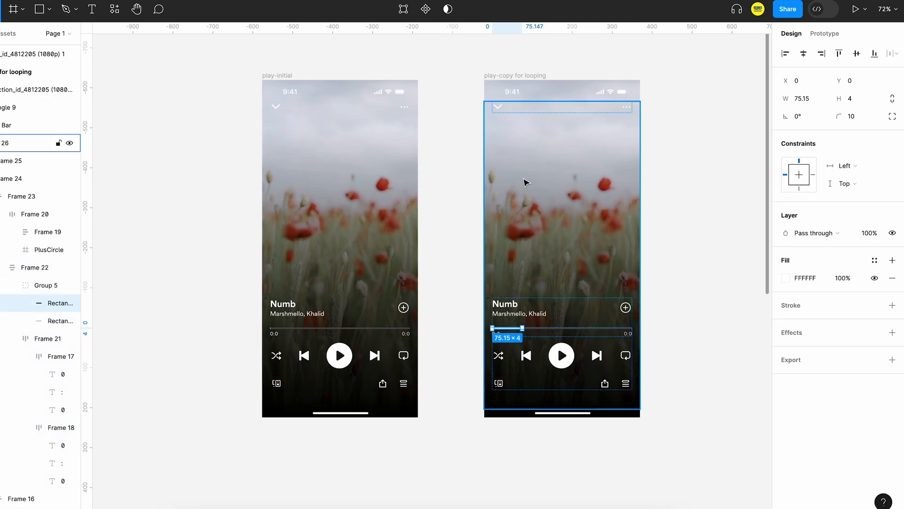
{"action": "left_click", "coordinate": [824, 98]}
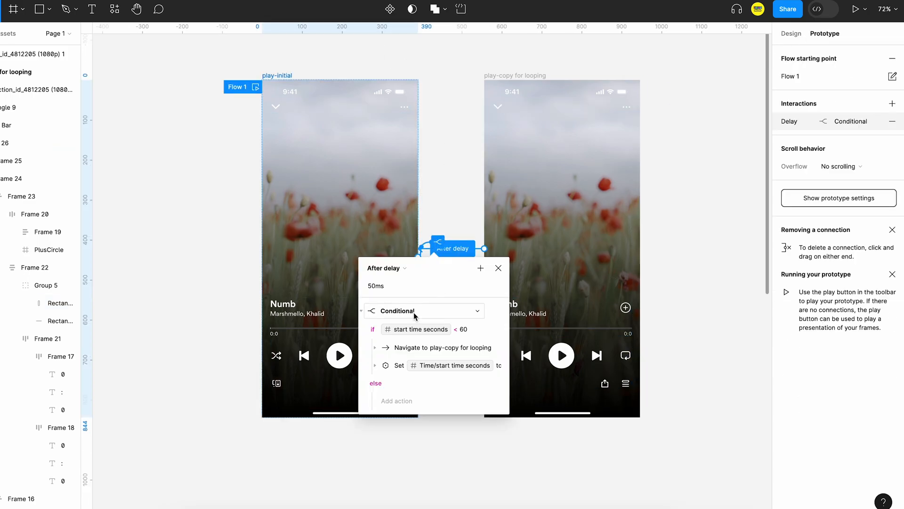
Step: Add a Set variable media width expression to the first condition, then preview the progress bar
{"action": "left_click", "coordinate": [397, 400]}
{"action": "type", "text": "m"}
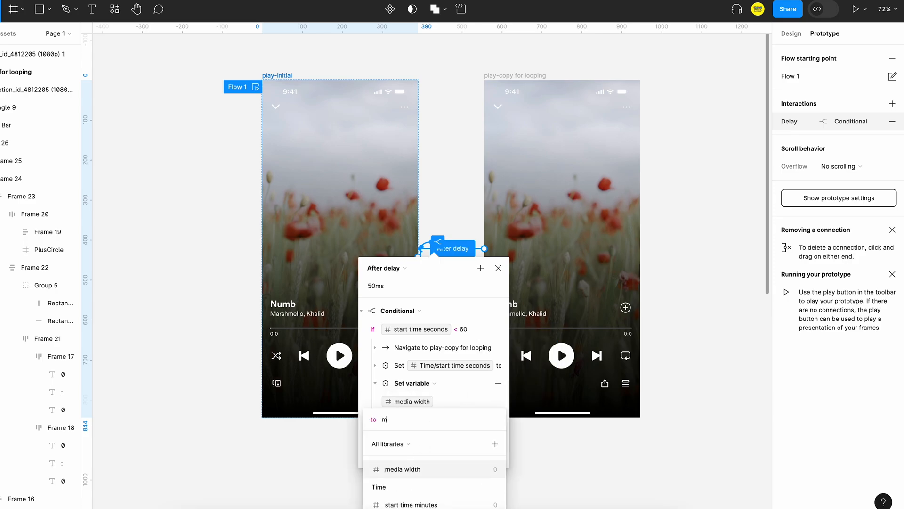
{"action": "left_click", "coordinate": [403, 469]}
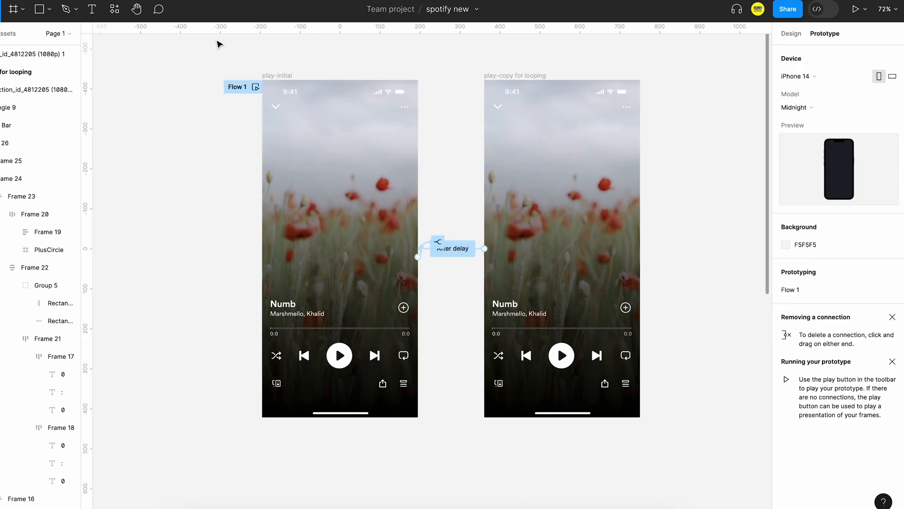
{"action": "left_click", "coordinate": [255, 86]}
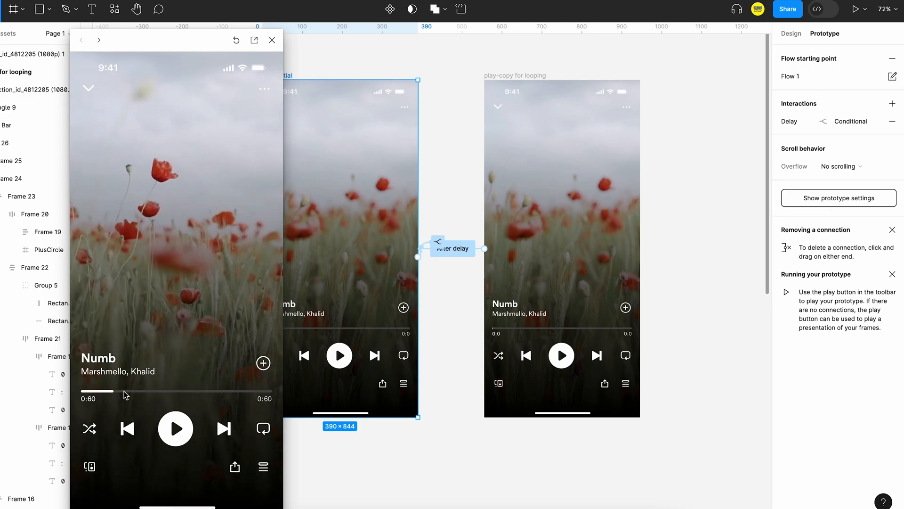
{"action": "left_click", "coordinate": [271, 40]}
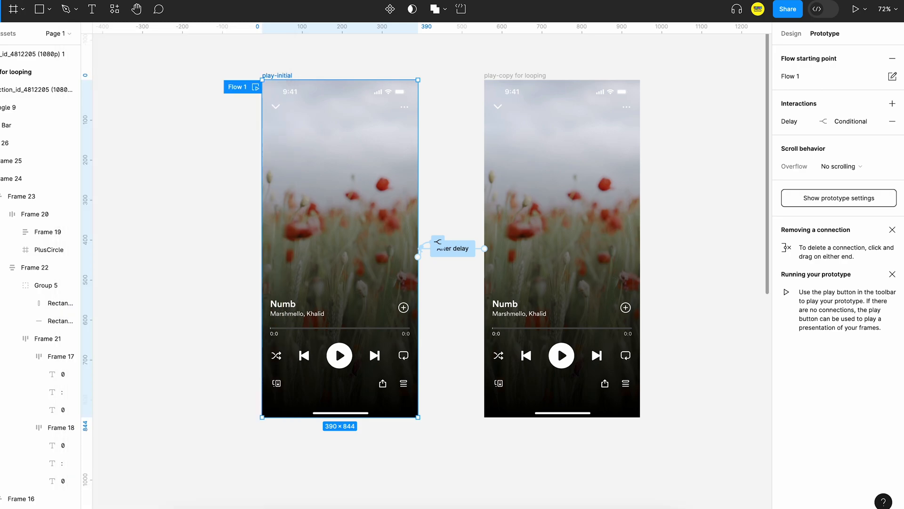
Step: Collapse the first conditional and add a new one testing start time seconds == 60
{"action": "left_click", "coordinate": [453, 248]}
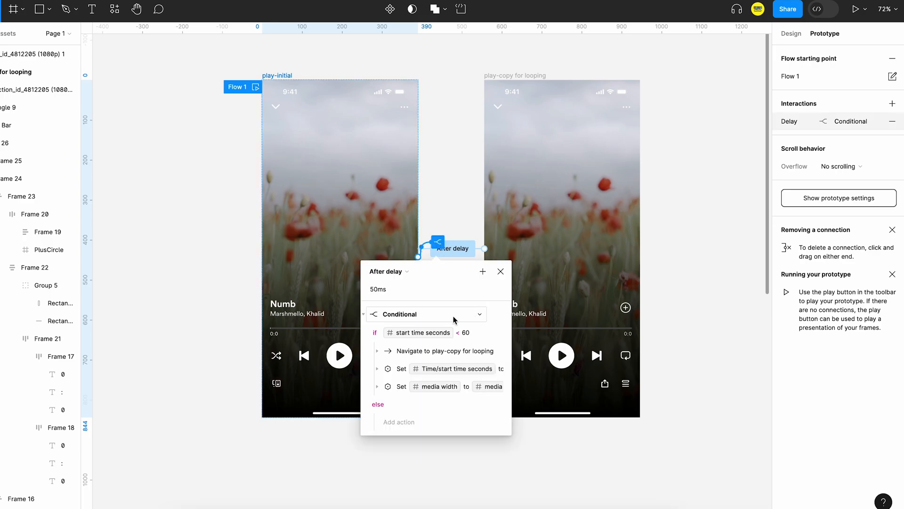
{"action": "left_click", "coordinate": [426, 314]}
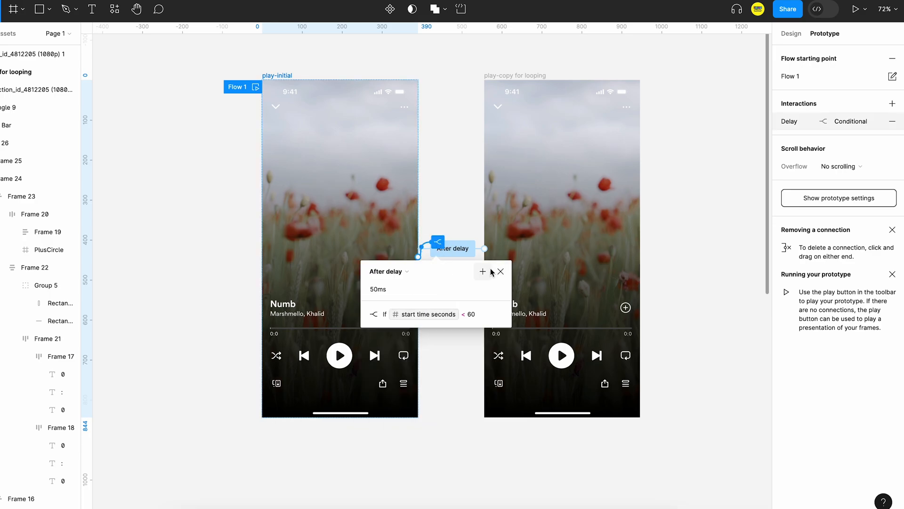
{"action": "left_click", "coordinate": [483, 271]}
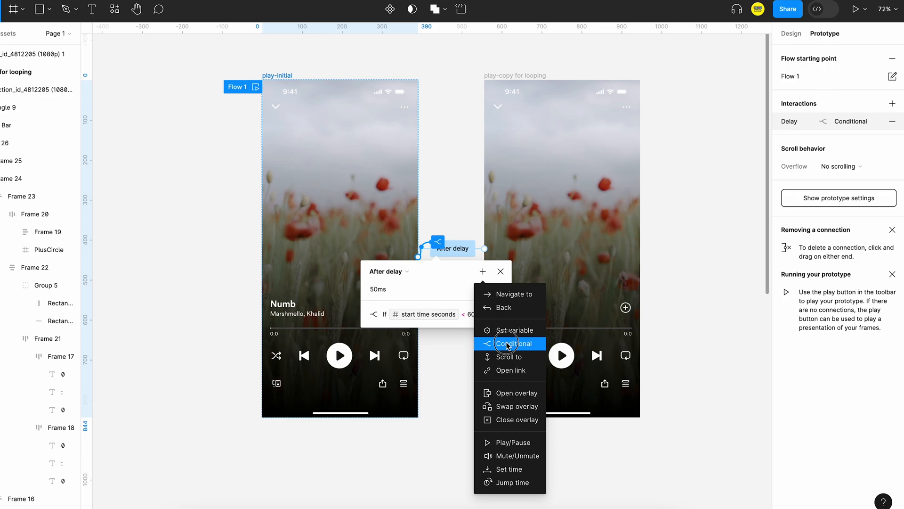
{"action": "left_click", "coordinate": [509, 342]}
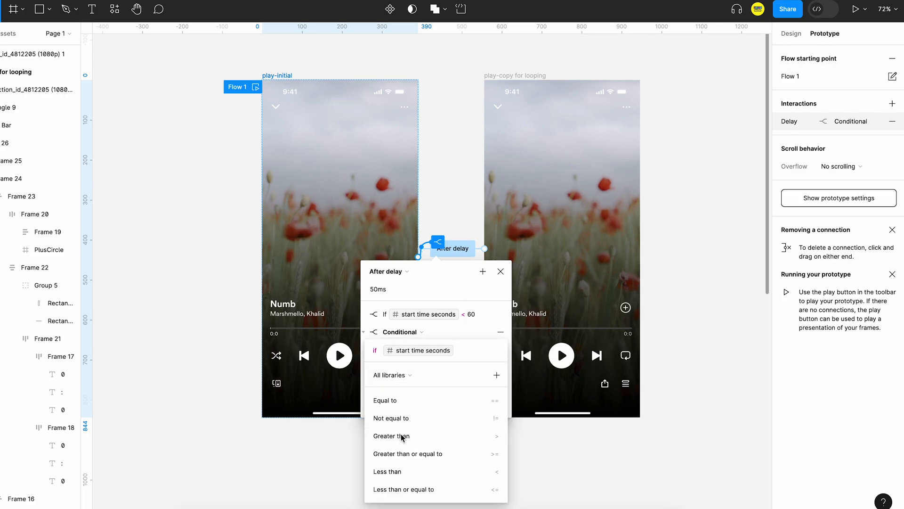
{"action": "left_click", "coordinate": [384, 400]}
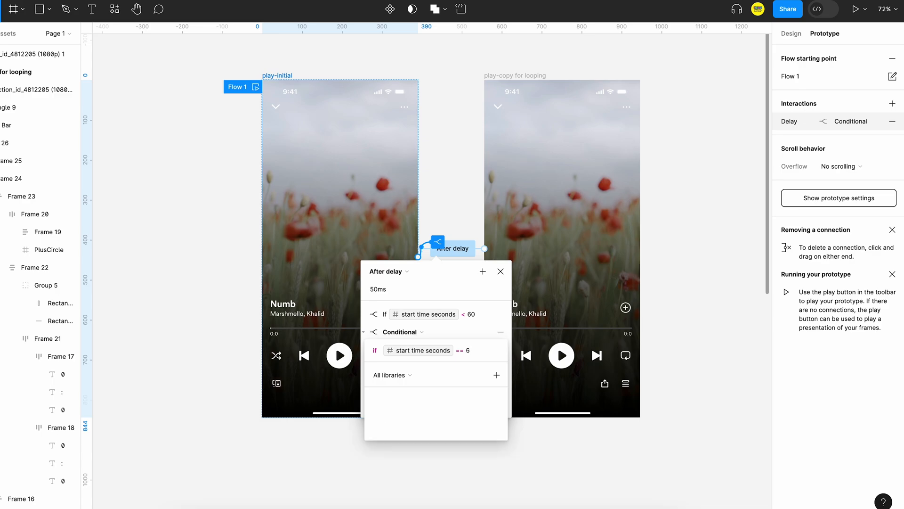
{"action": "type", "text": "0"}
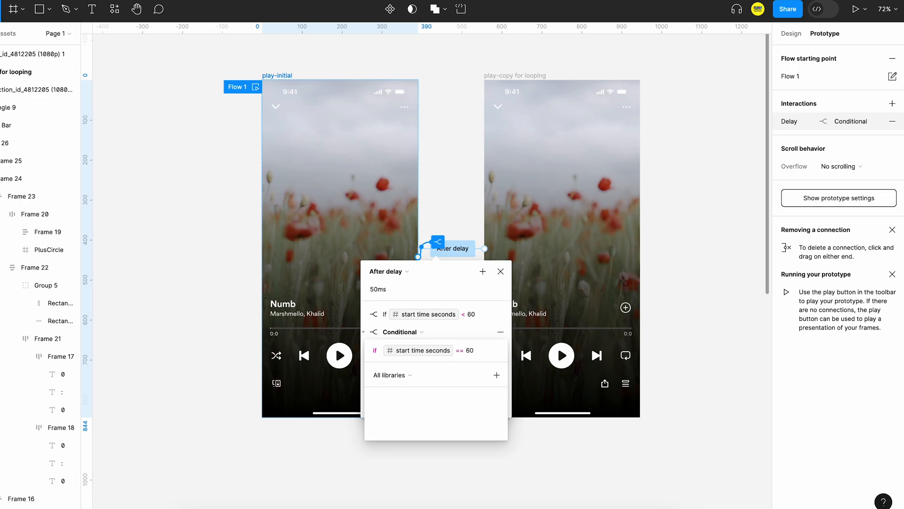
Step: Inside the new condition, add a Set variable action for start time minutes
{"action": "left_click", "coordinate": [401, 332]}
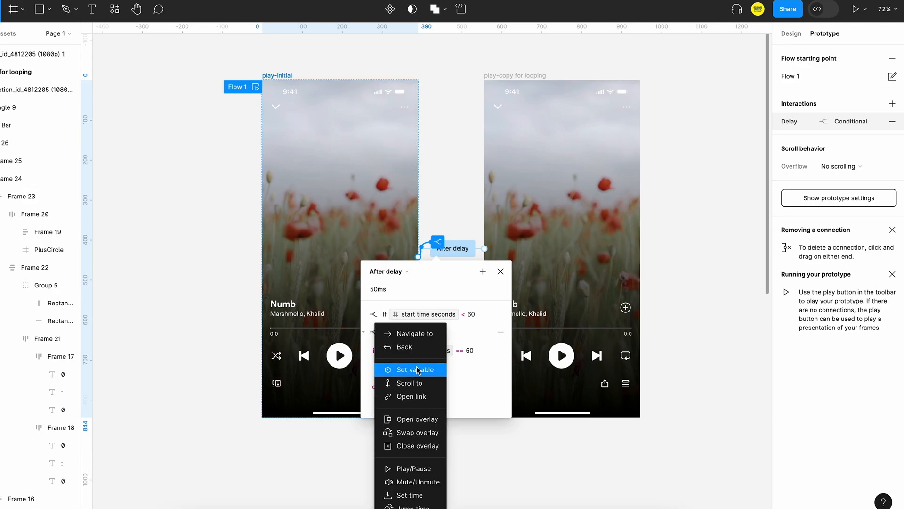
{"action": "left_click", "coordinate": [415, 369]}
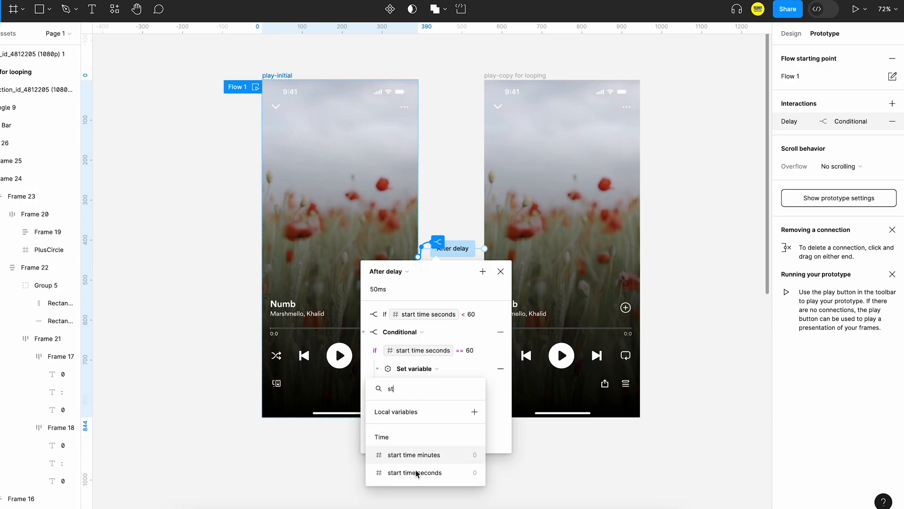
{"action": "left_click", "coordinate": [413, 454]}
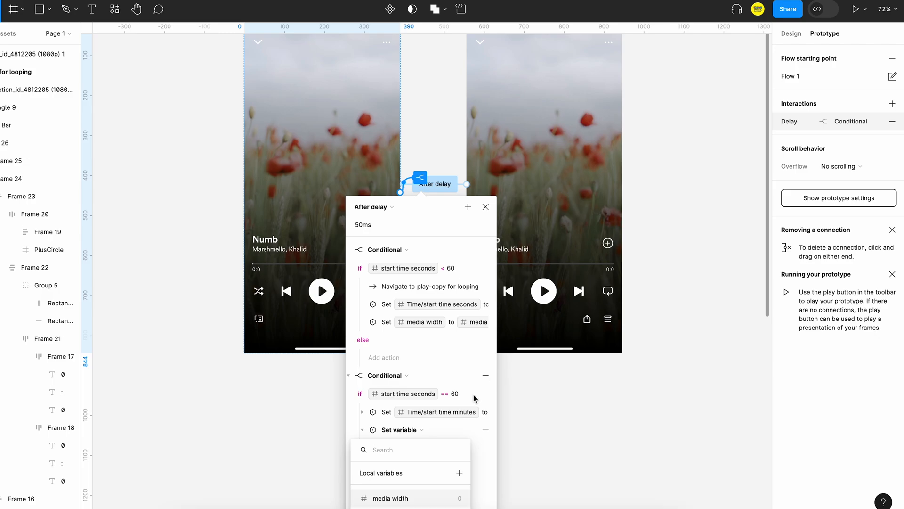
{"action": "type", "text": "sta"}
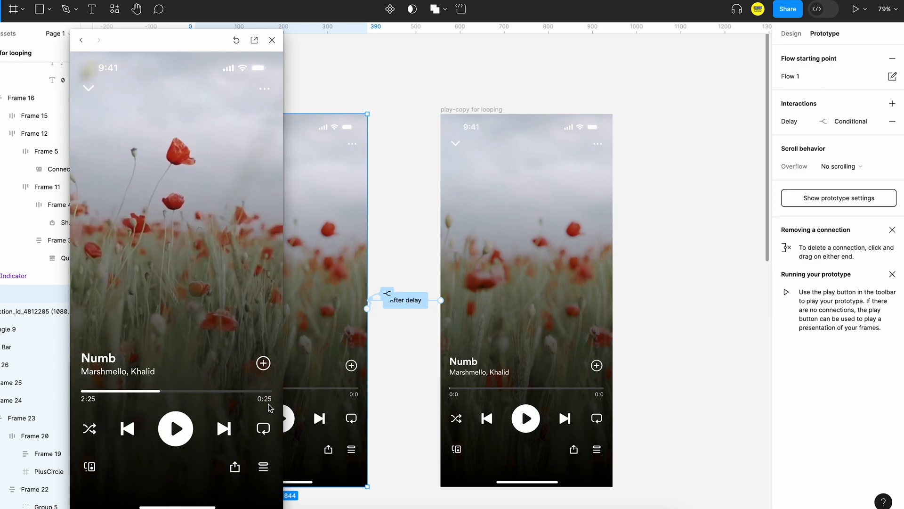
Step: Close the preview and bind the end-time seconds text to an end-time variable
{"action": "left_click", "coordinate": [271, 40]}
{"action": "type", "text": "end"}
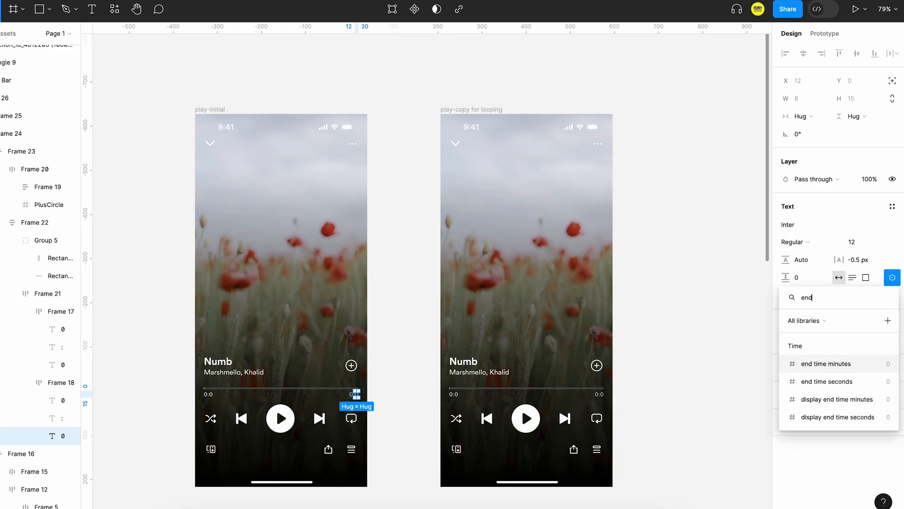
{"action": "left_click", "coordinate": [828, 381]}
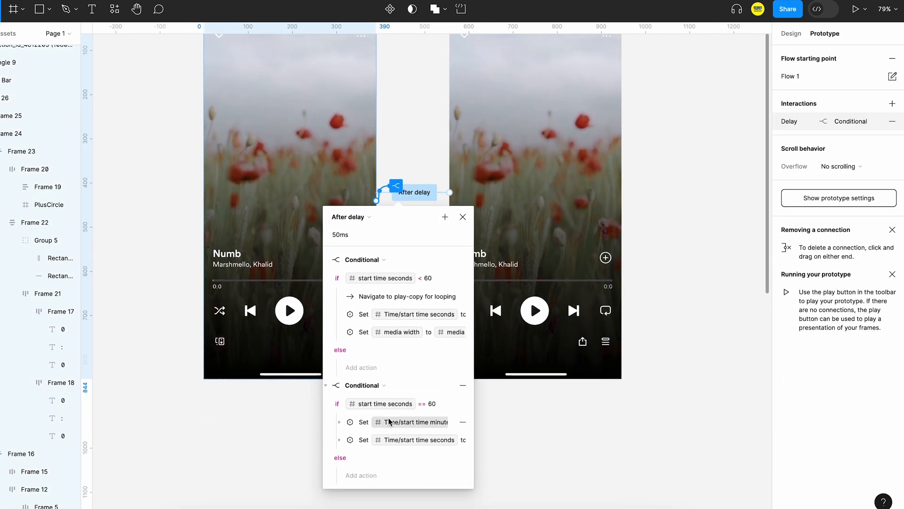
Step: In the first condition, set display end time seconds = 60 - start time seconds, then start the minutes update
{"action": "left_click", "coordinate": [459, 278]}
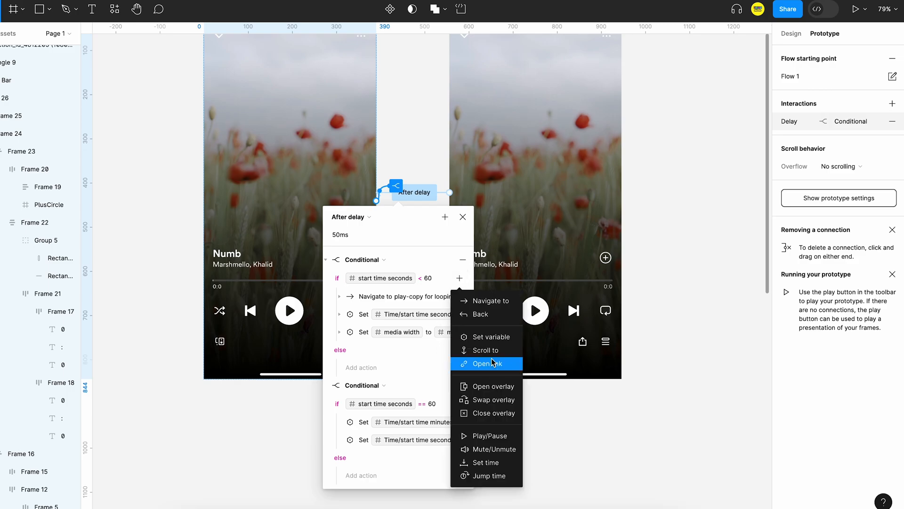
{"action": "left_click", "coordinate": [493, 336]}
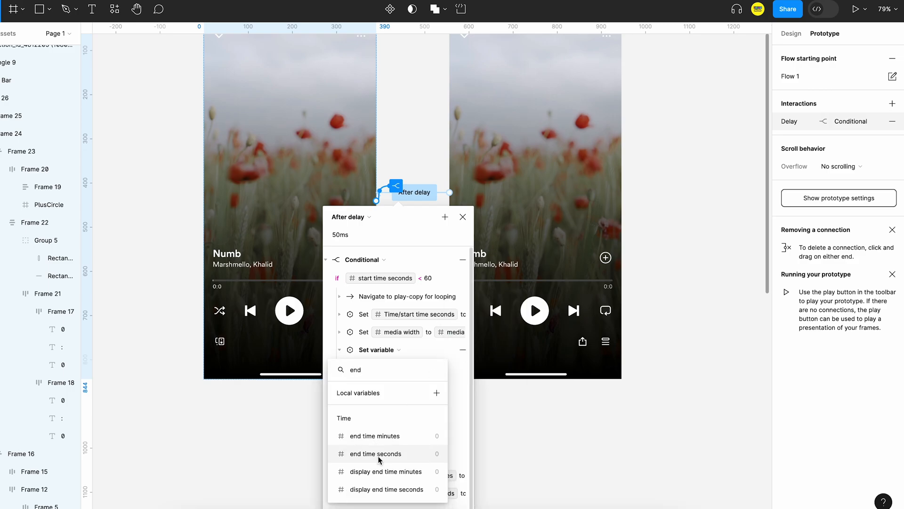
{"action": "left_click", "coordinate": [376, 453]}
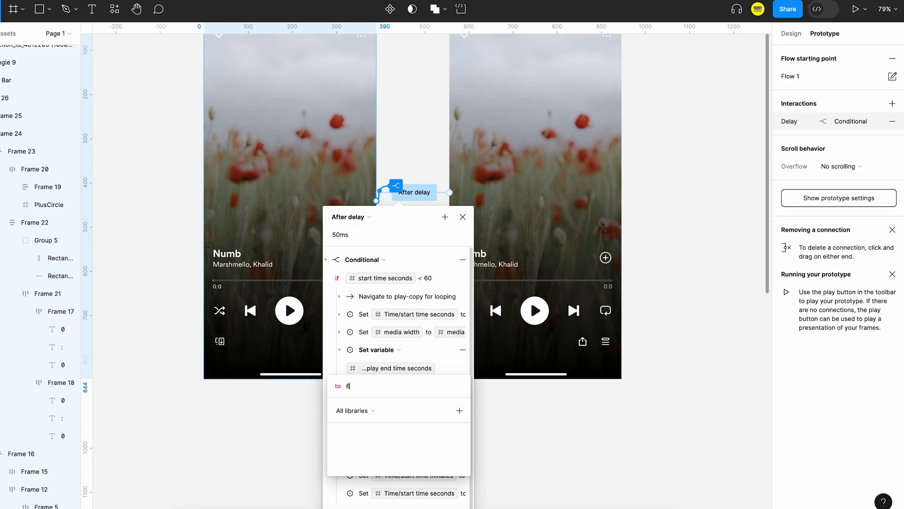
{"action": "type", "text": "0 - st"}
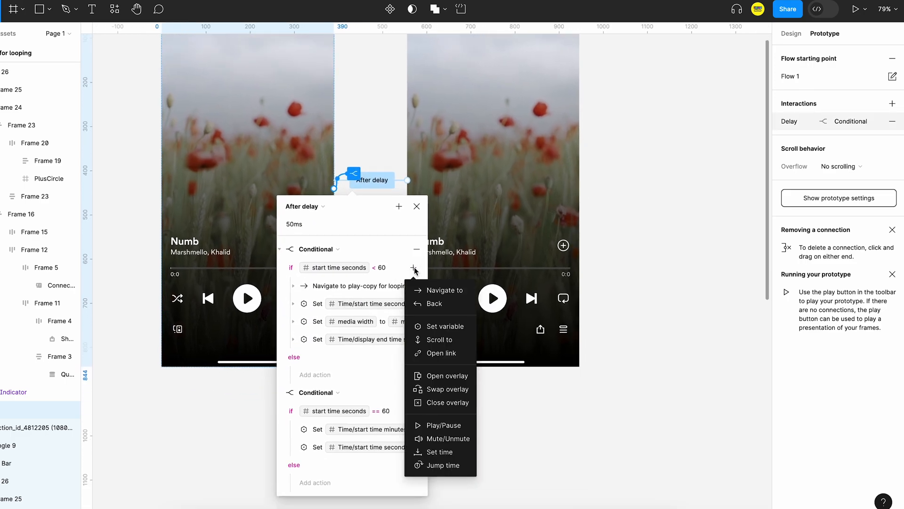
{"action": "left_click", "coordinate": [444, 326]}
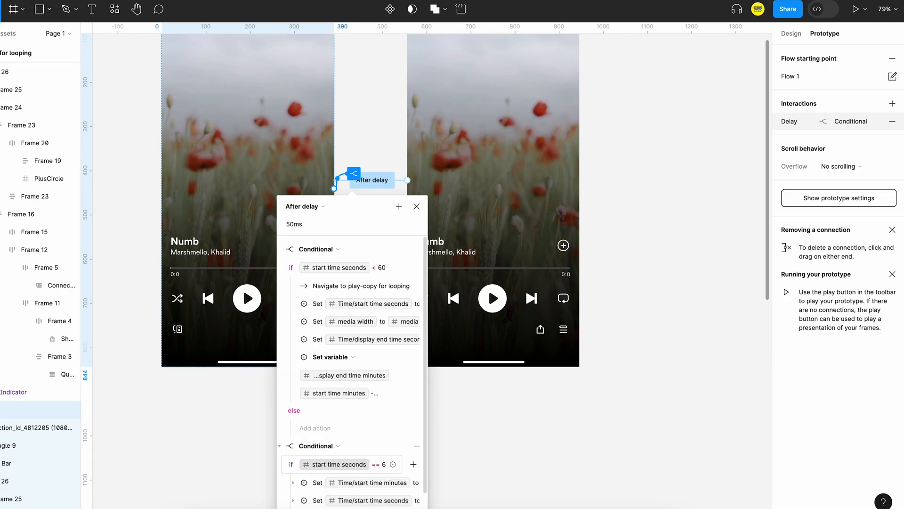
Step: Preview Flow 1, then set end time minutes to 3 in Local variables
{"action": "left_click", "coordinate": [416, 207]}
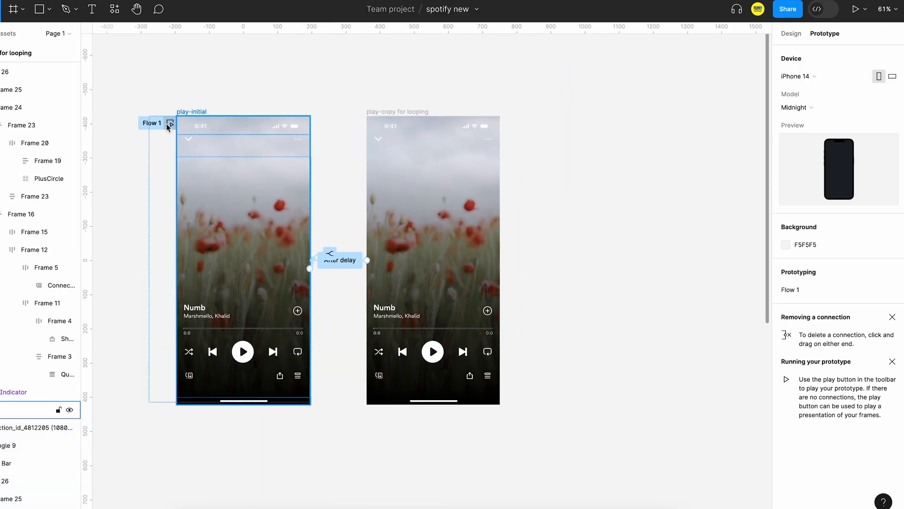
{"action": "left_click", "coordinate": [170, 122]}
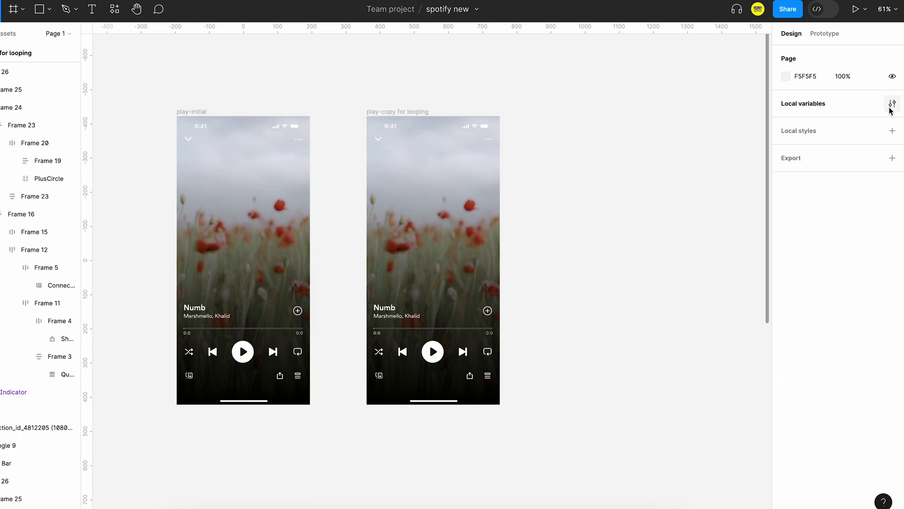
{"action": "left_click", "coordinate": [891, 104]}
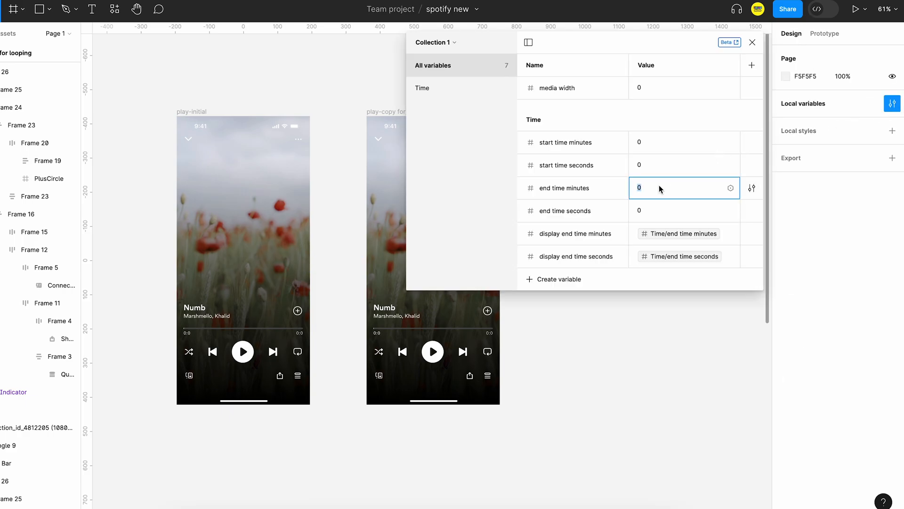
{"action": "type", "text": "3"}
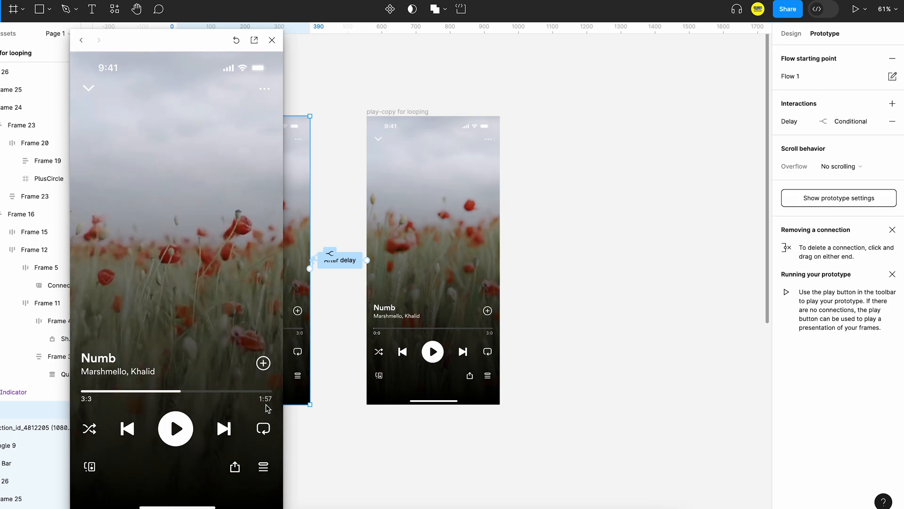
Step: Close the preview and reopen play-initial's after-delay start time seconds condition
{"action": "left_click", "coordinate": [271, 40]}
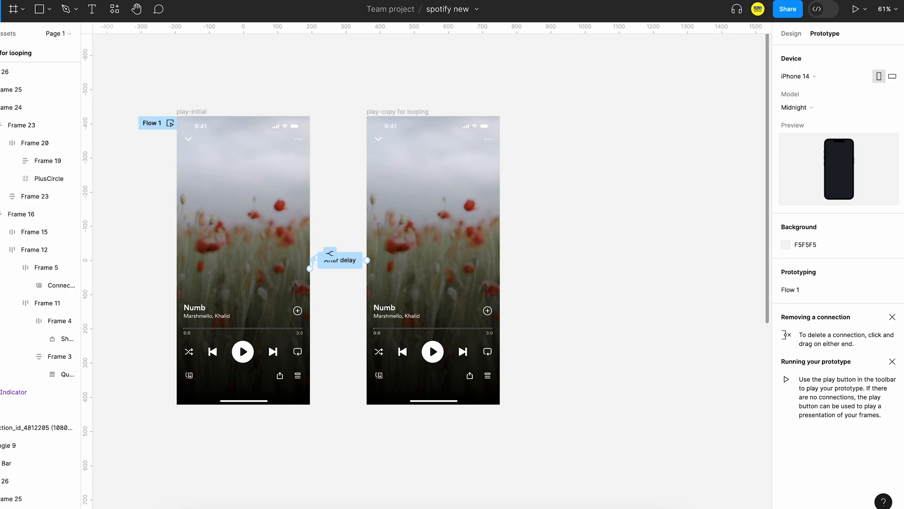
{"action": "mouse_move", "coordinate": [568, 387]}
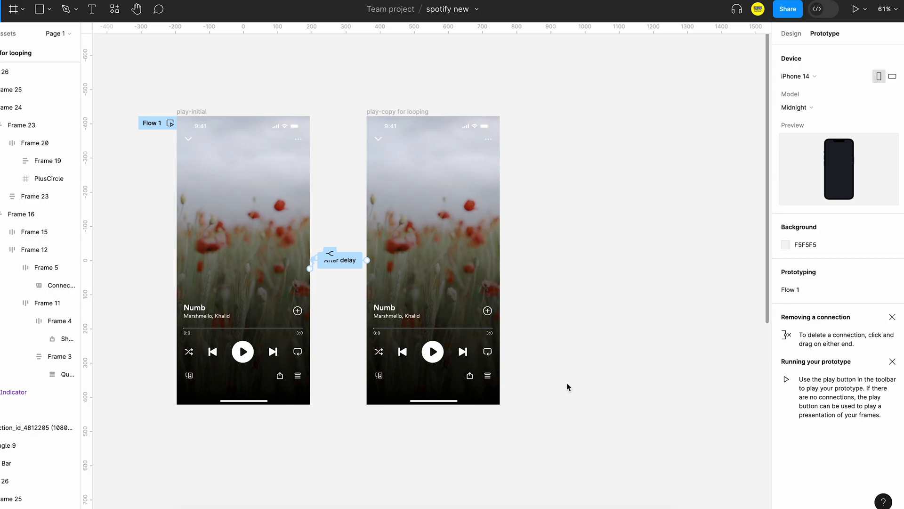
{"action": "left_click", "coordinate": [340, 260]}
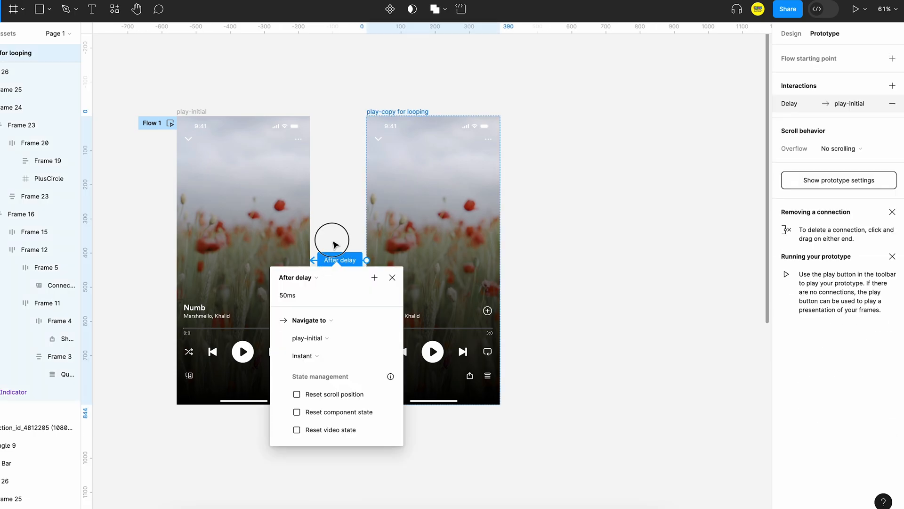
{"action": "left_click", "coordinate": [306, 321]}
{"action": "type", "text": "start time seconds < 60 and"}
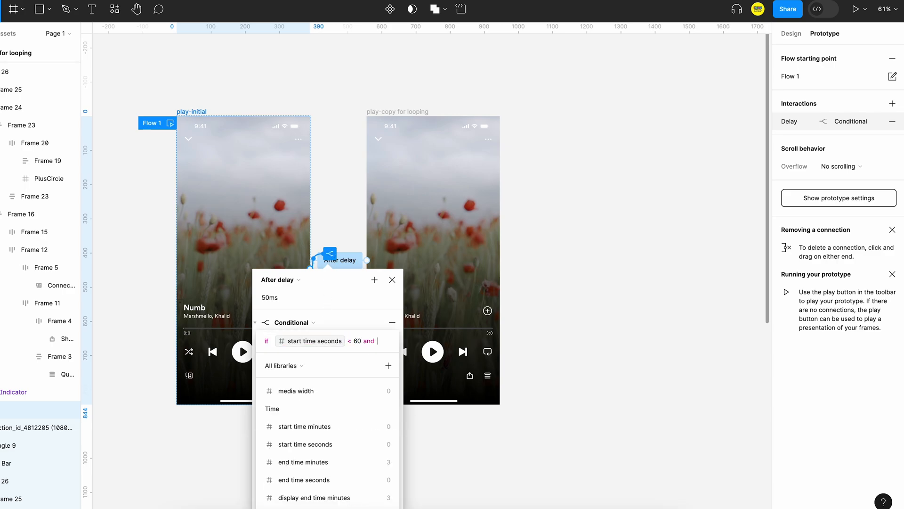
{"action": "left_click", "coordinate": [304, 426]}
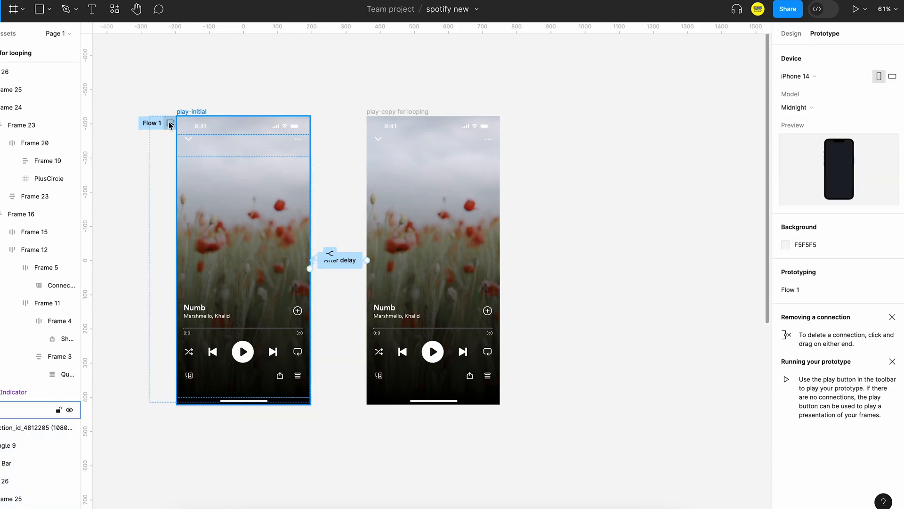
Step: Preview Flow 1, then make media width grow by 5.36 / end time minutes
{"action": "left_click", "coordinate": [170, 122]}
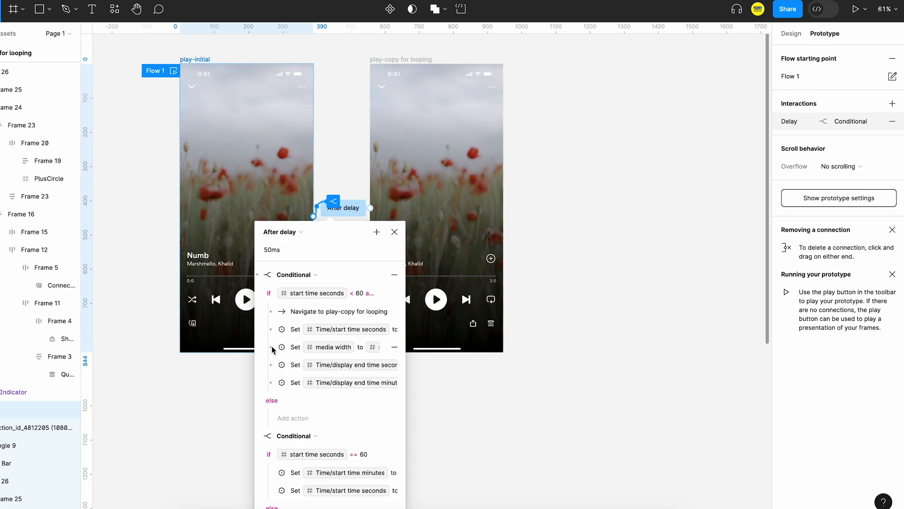
{"action": "left_click", "coordinate": [271, 346]}
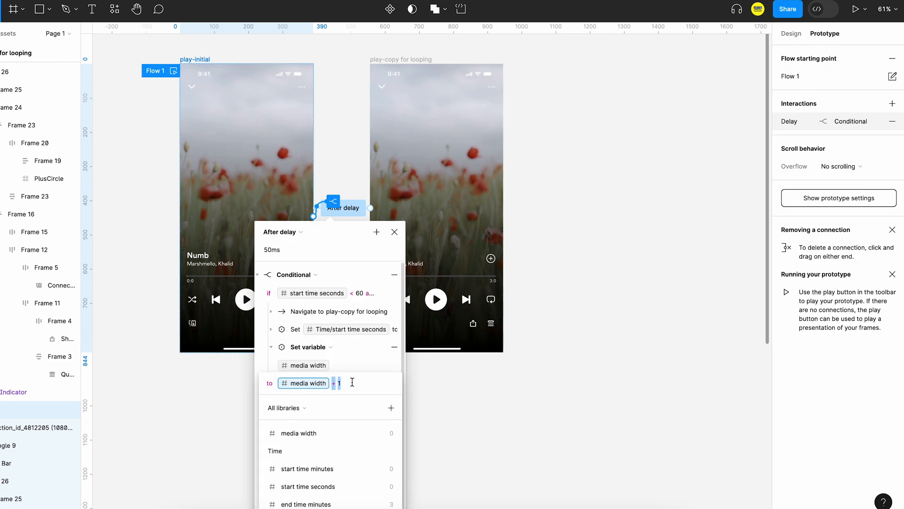
{"action": "type", "text": "5.3"}
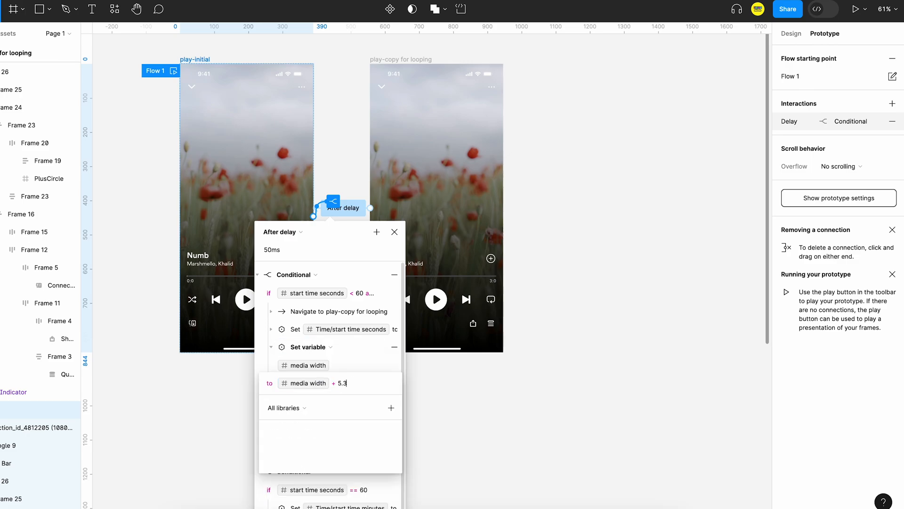
{"action": "type", "text": "6 / end"}
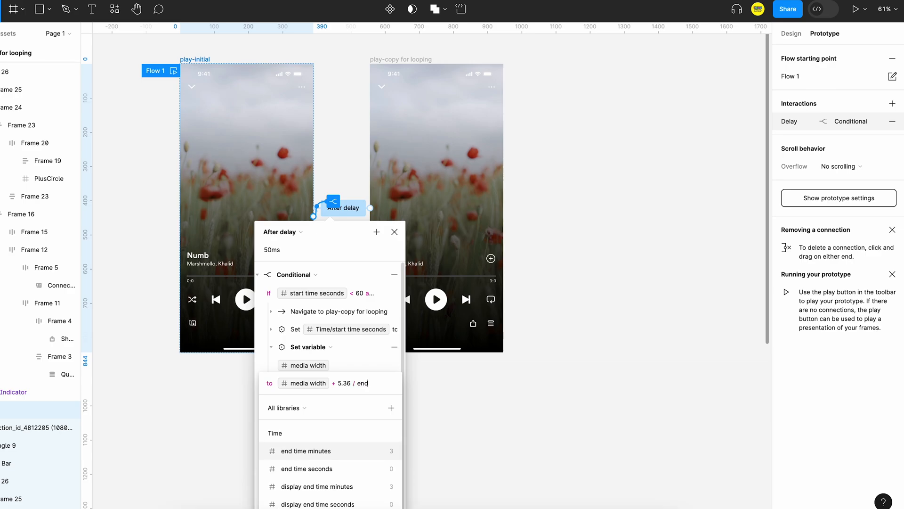
{"action": "left_click", "coordinate": [394, 231]}
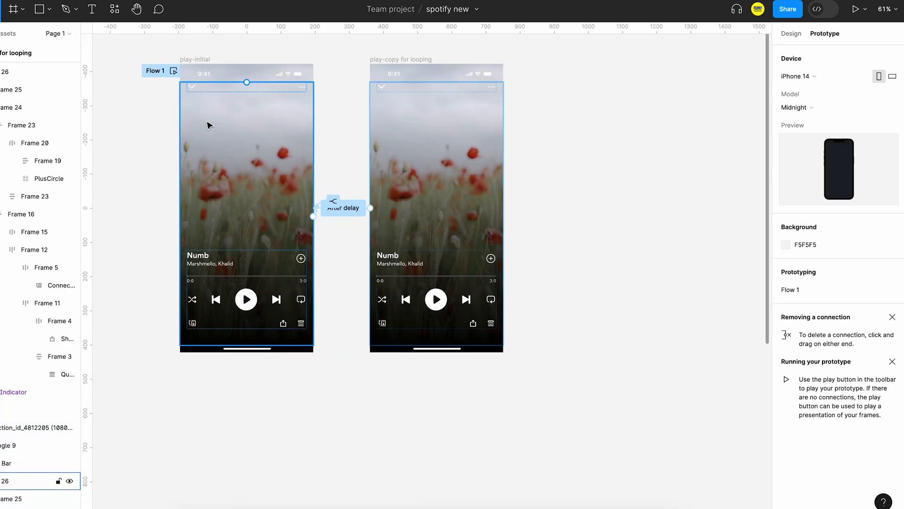
{"action": "left_click", "coordinate": [858, 8]}
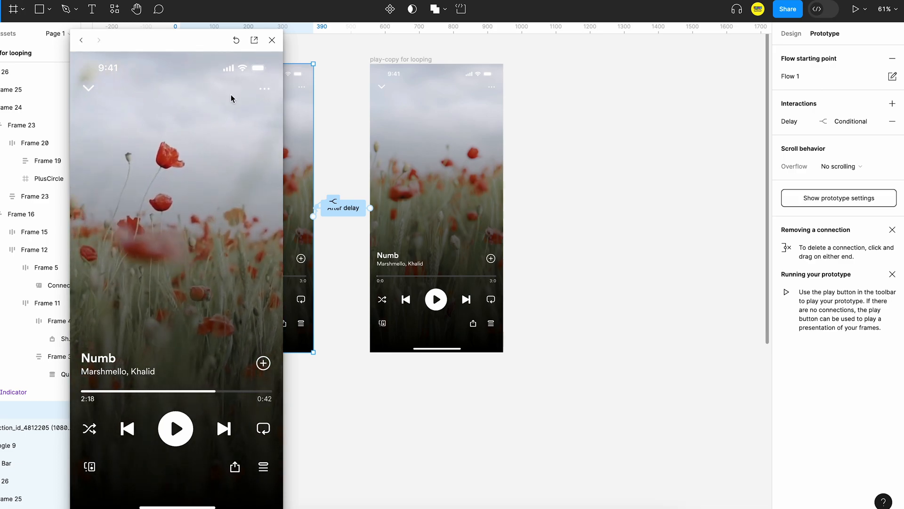
{"action": "left_click", "coordinate": [272, 41]}
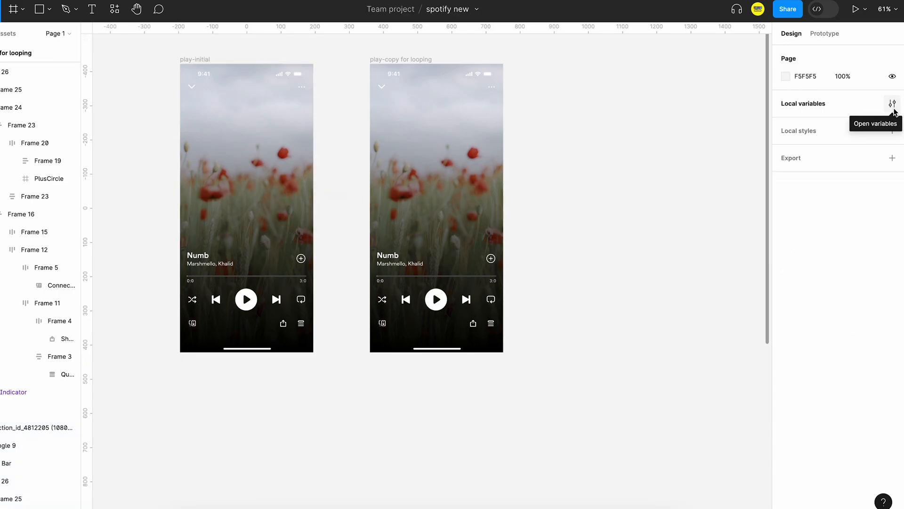
Step: Create a boolean local variable named show minus
{"action": "left_click", "coordinate": [892, 104]}
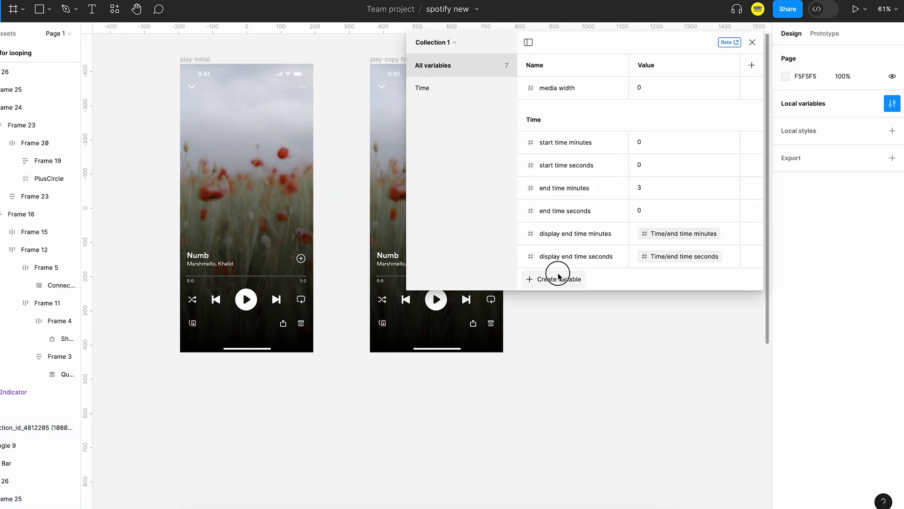
{"action": "left_click", "coordinate": [554, 279]}
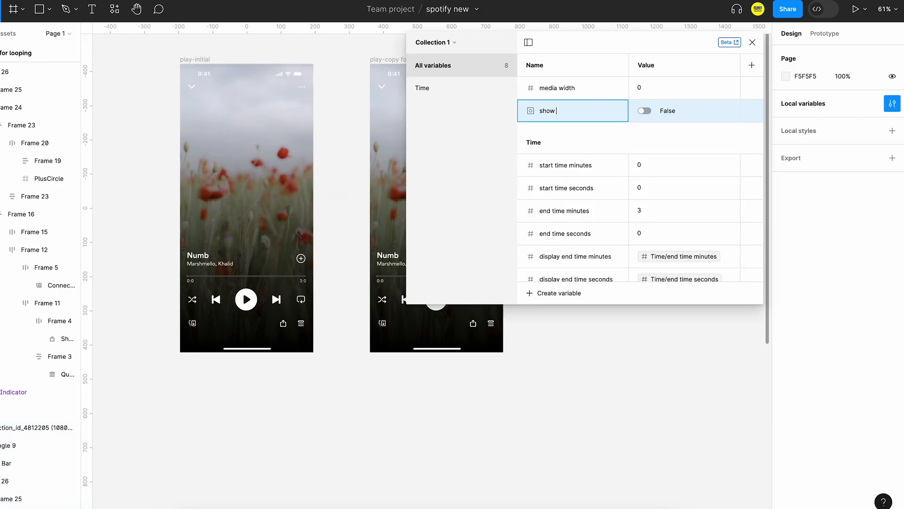
{"action": "type", "text": "minus"}
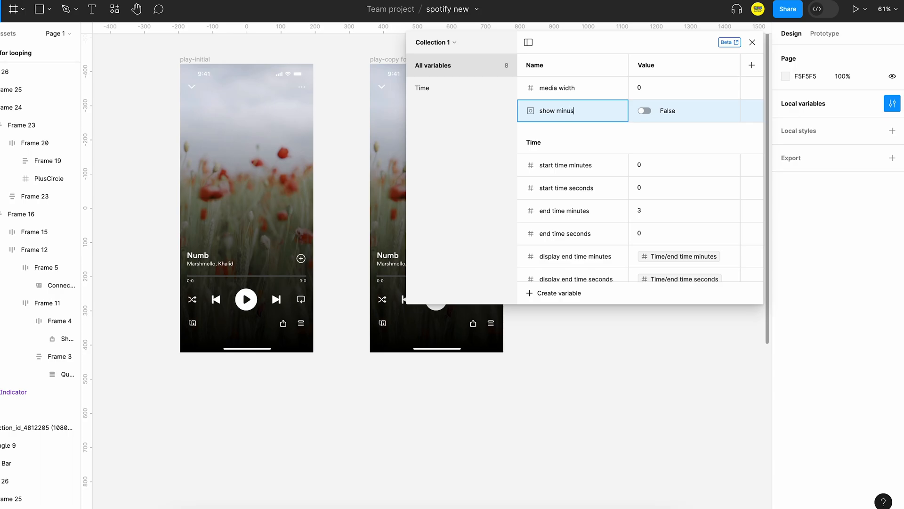
{"action": "left_click", "coordinate": [752, 43]}
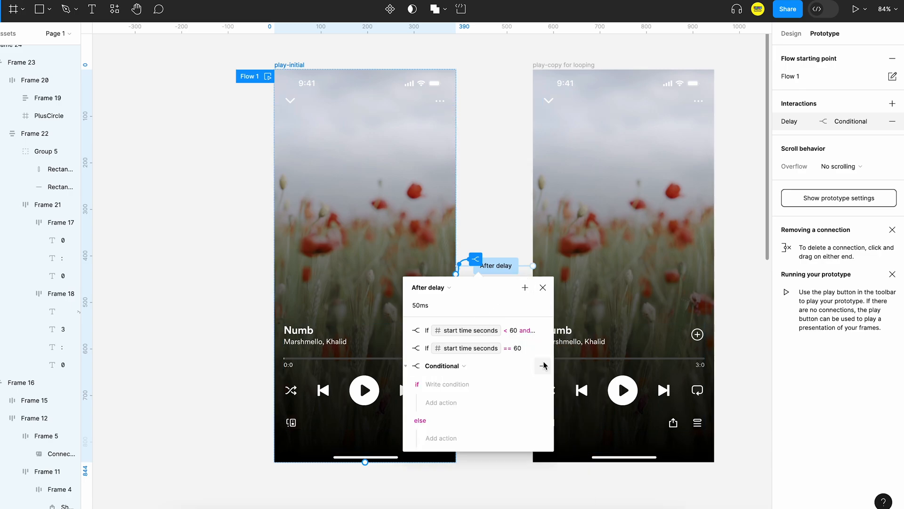
Step: Write the display end time minutes condition and set show minus true in if, false in else
{"action": "type", "text": "display end time minutes ="}
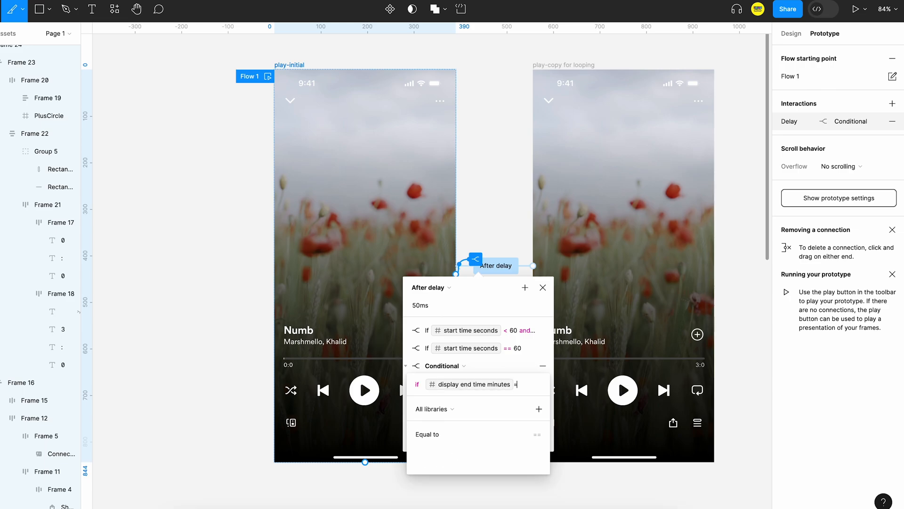
{"action": "left_click", "coordinate": [427, 434]}
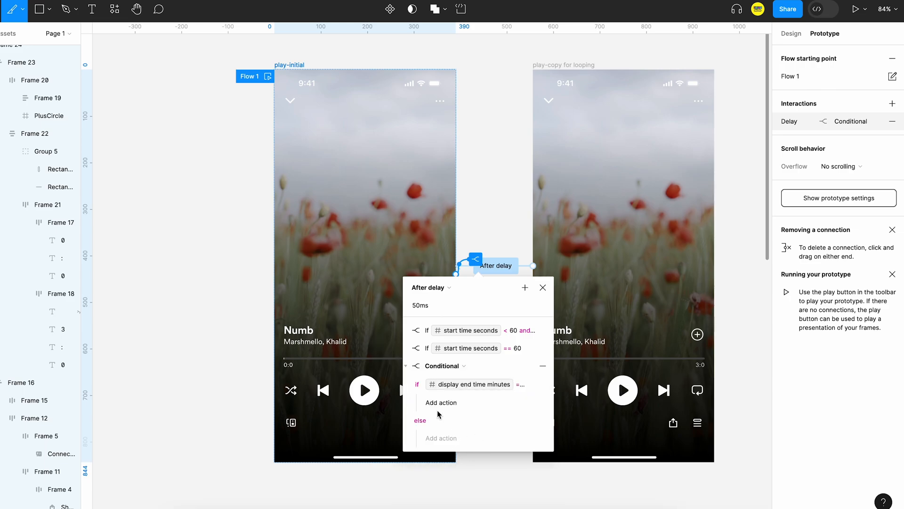
{"action": "left_click", "coordinate": [441, 402]}
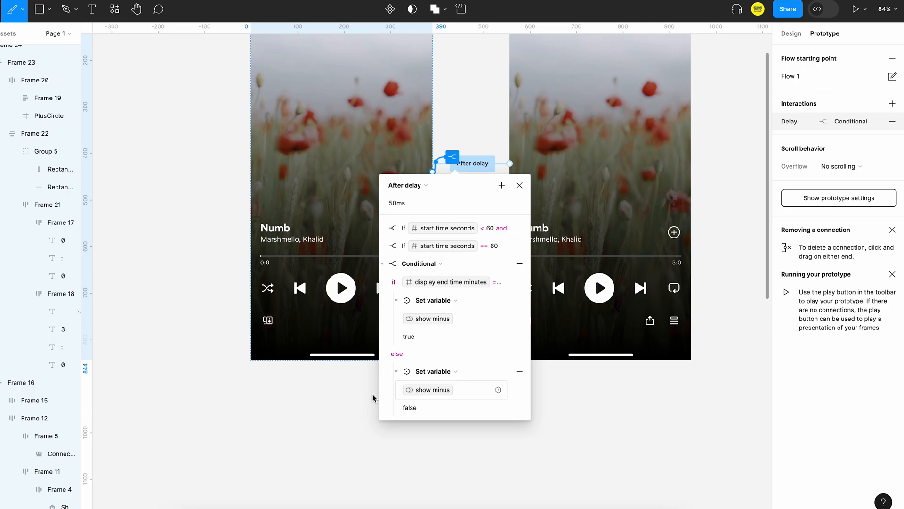
{"action": "left_click", "coordinate": [519, 186]}
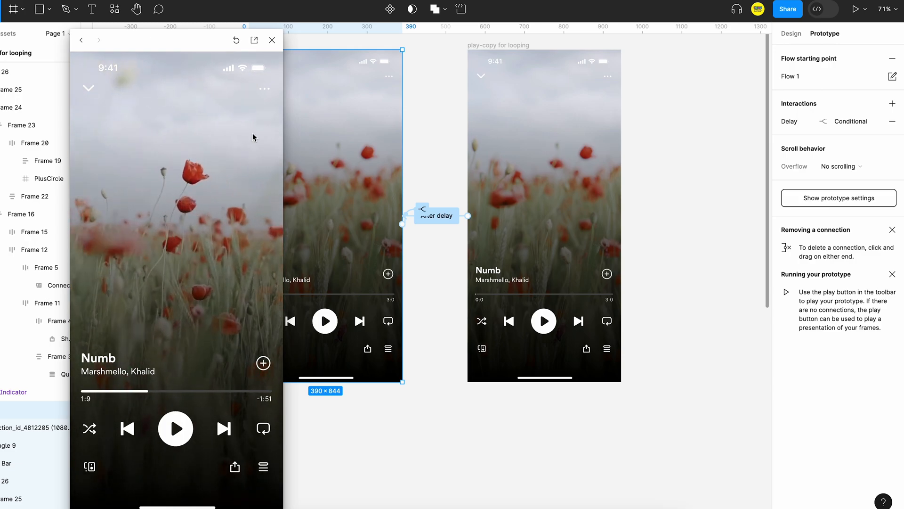
Step: Close the preview and add a second 0 digit so the start time reads 0:00
{"action": "left_click", "coordinate": [271, 40]}
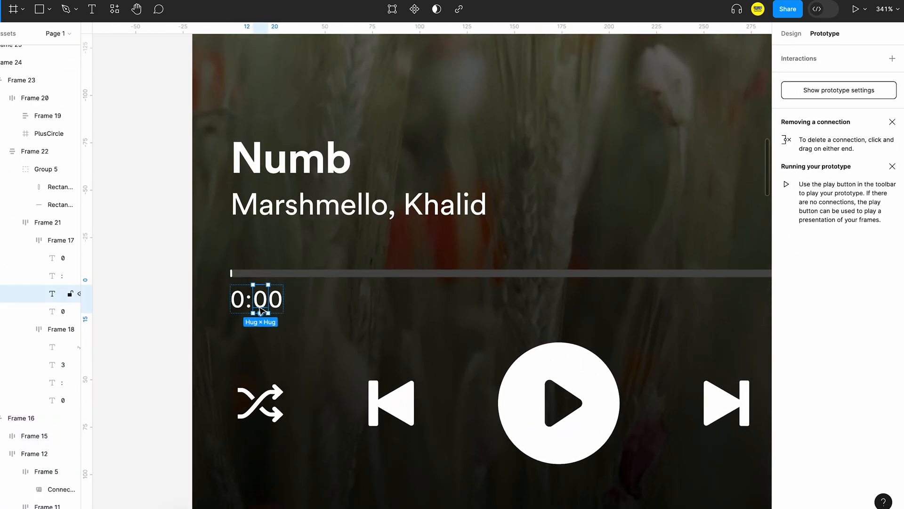
{"action": "left_click", "coordinate": [790, 33]}
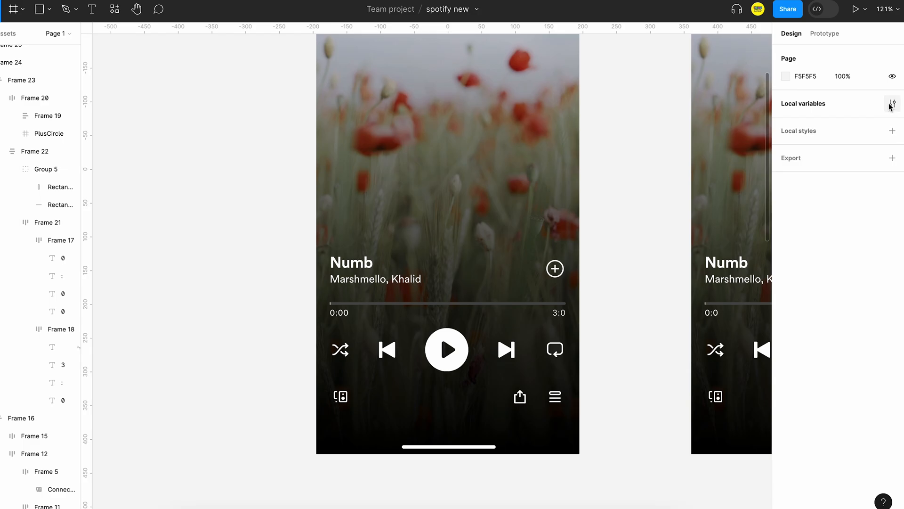
Step: Create a boolean local variable named 'show zero sign for start'
{"action": "left_click", "coordinate": [892, 103]}
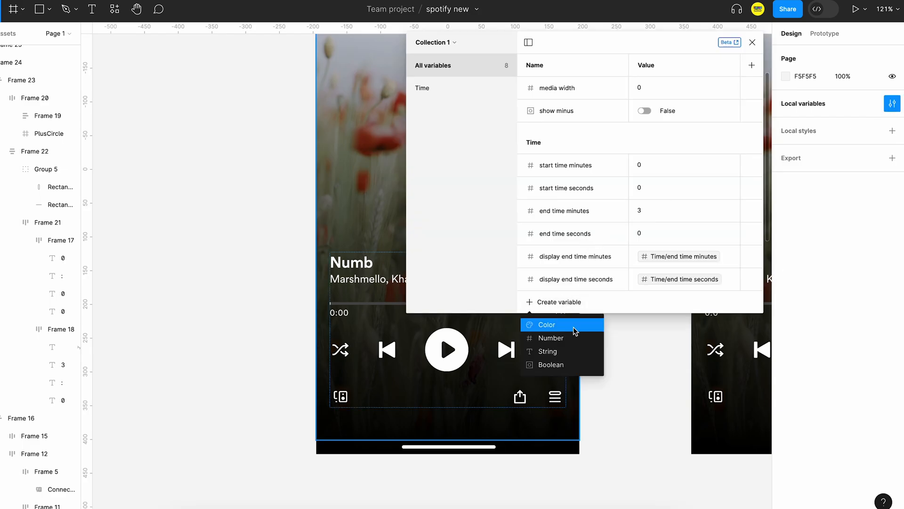
{"action": "left_click", "coordinate": [551, 363]}
{"action": "type", "text": "show minus sign"}
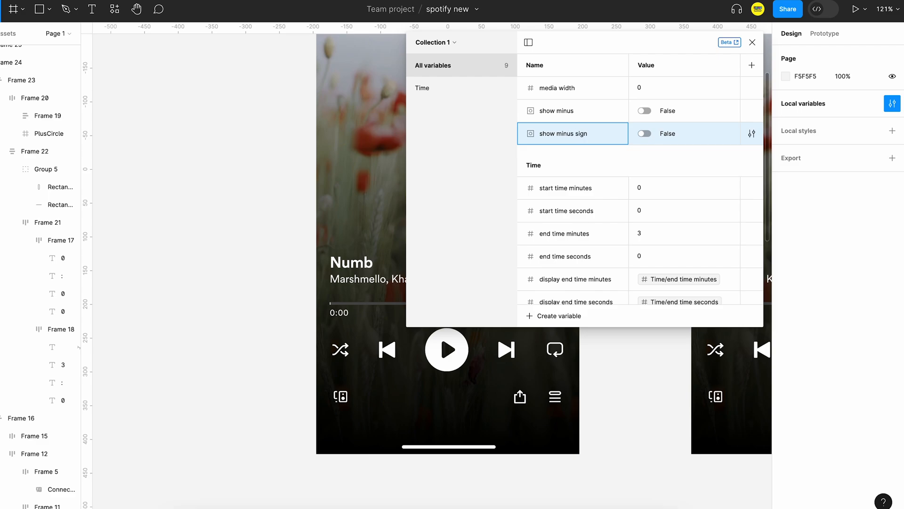
{"action": "type", "text": "for start"}
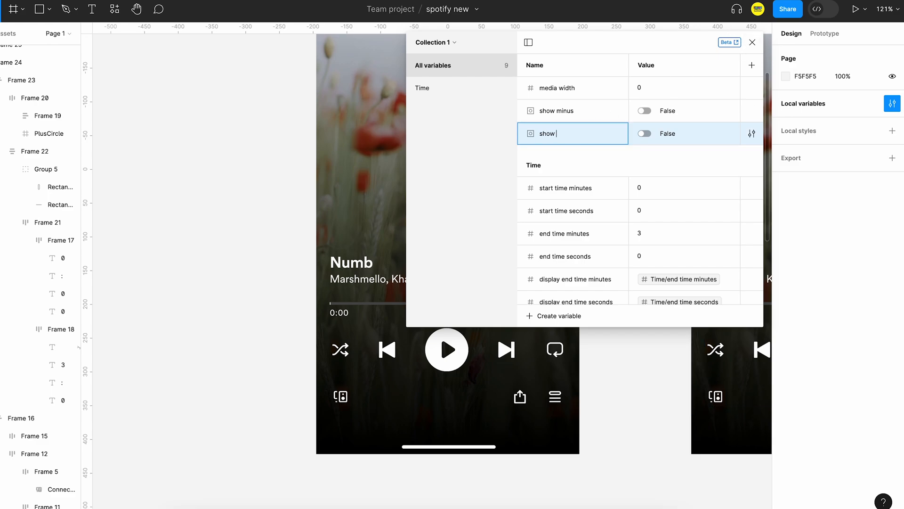
{"action": "type", "text": "zero sign for"}
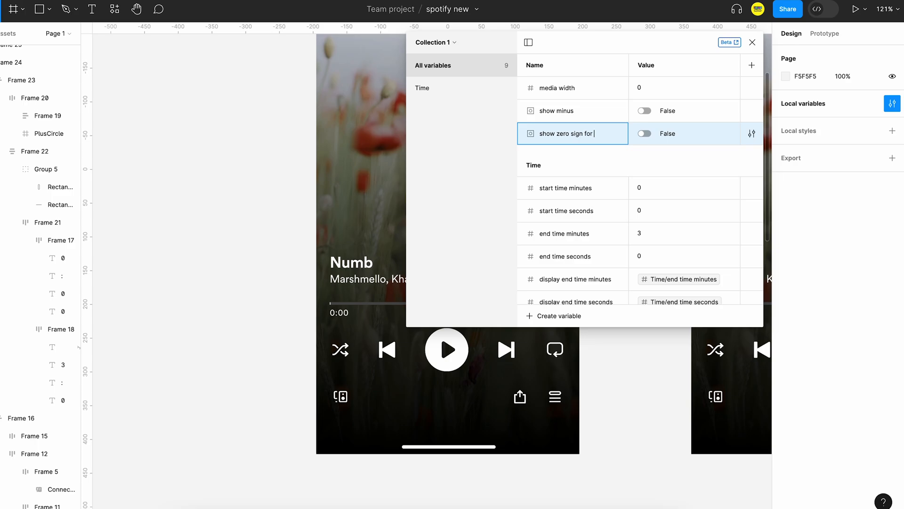
{"action": "type", "text": "start"}
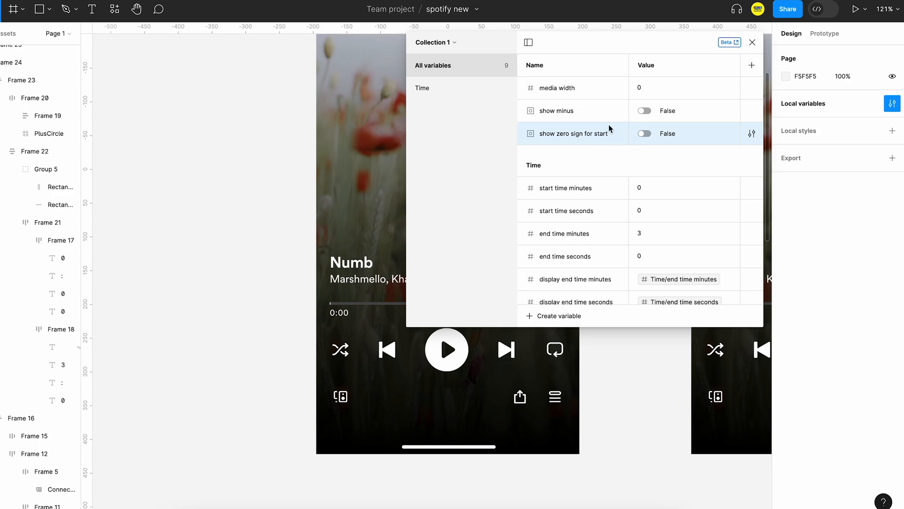
{"action": "left_click", "coordinate": [752, 42]}
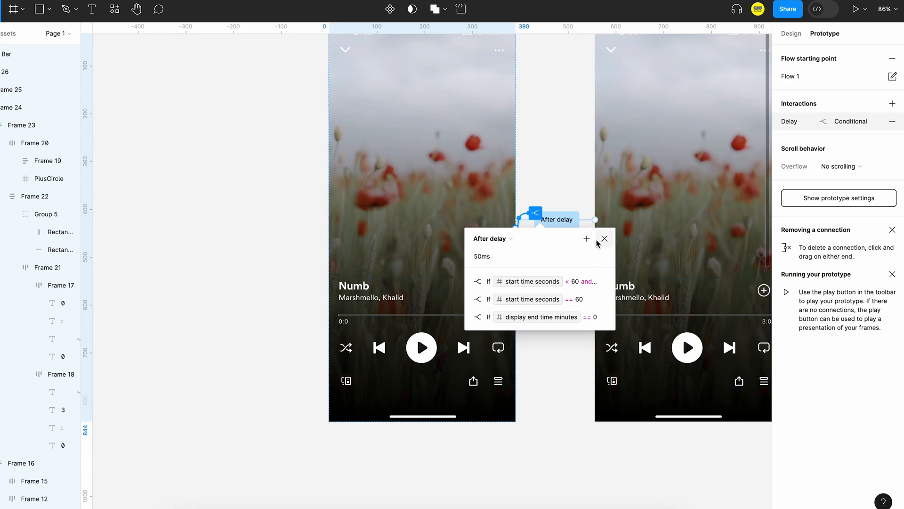
{"action": "mouse_move", "coordinate": [586, 238]}
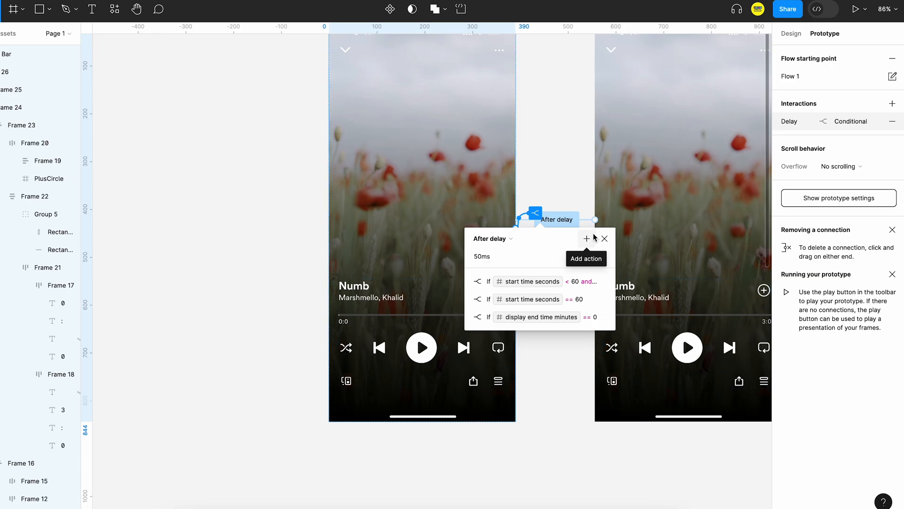
Step: Condition 'start time seconds < 10' sets show zero sign for start to true, with an else set-variable
{"action": "left_click", "coordinate": [587, 238]}
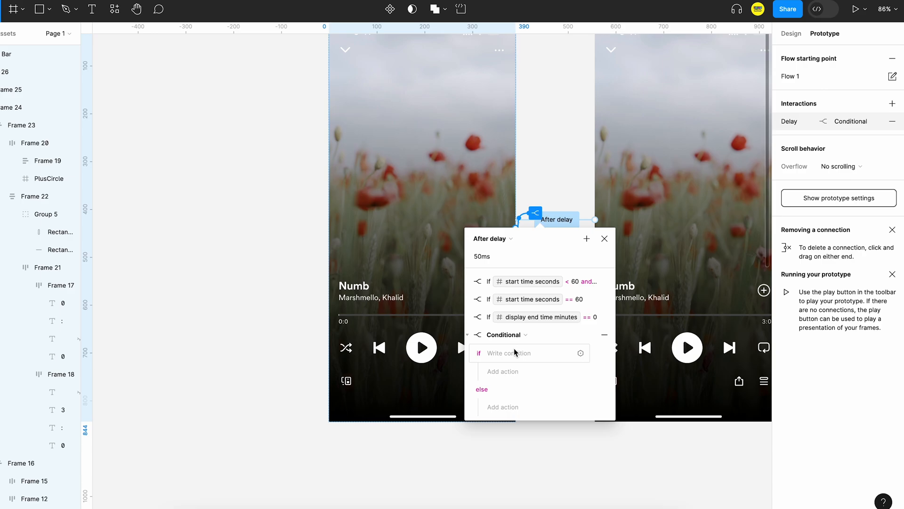
{"action": "type", "text": "sta"}
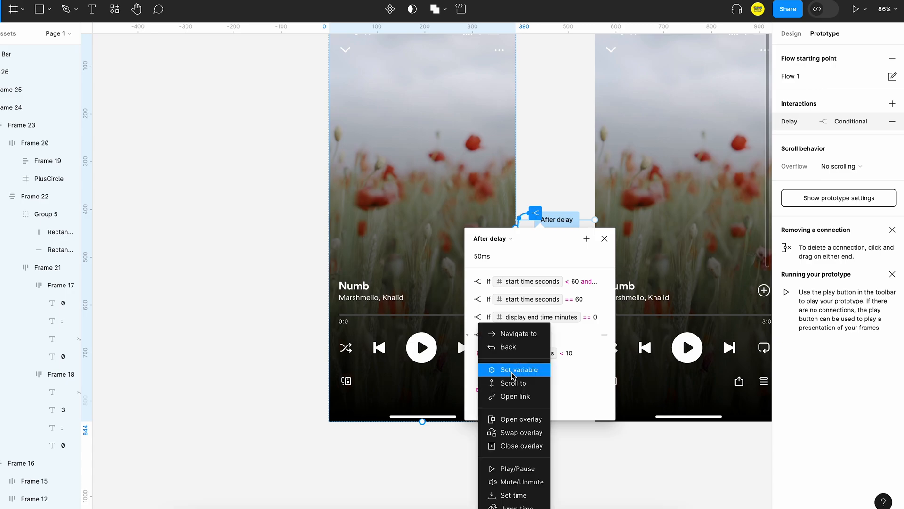
{"action": "left_click", "coordinate": [516, 369]}
{"action": "type", "text": "show"}
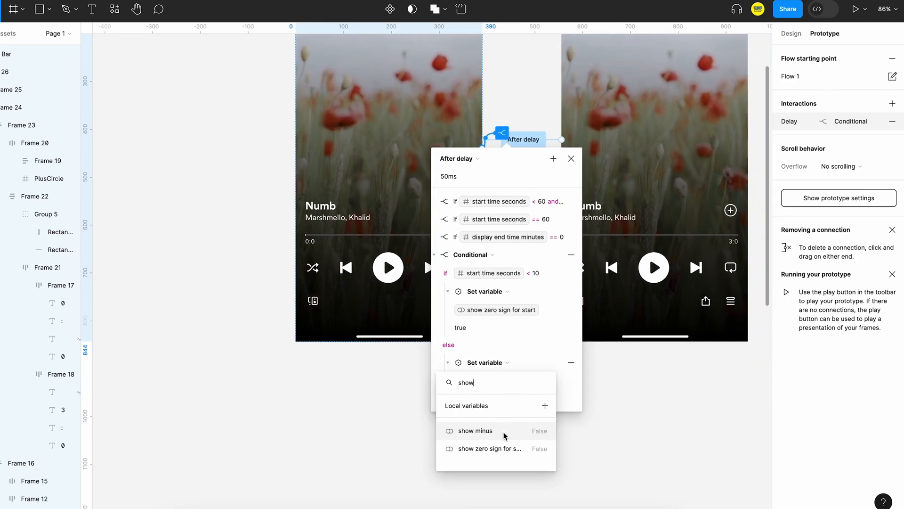
{"action": "left_click", "coordinate": [491, 448]}
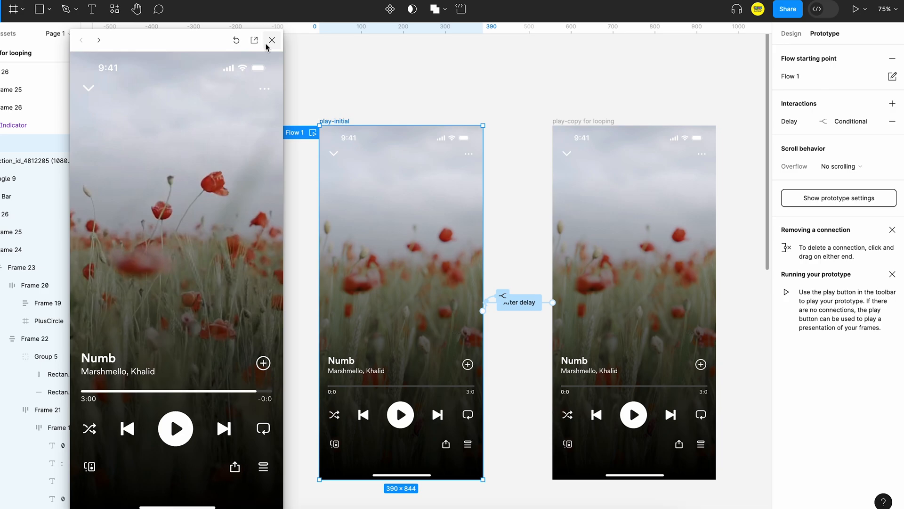
Step: Close the prototype preview and deselect everything on the canvas
{"action": "left_click", "coordinate": [272, 40]}
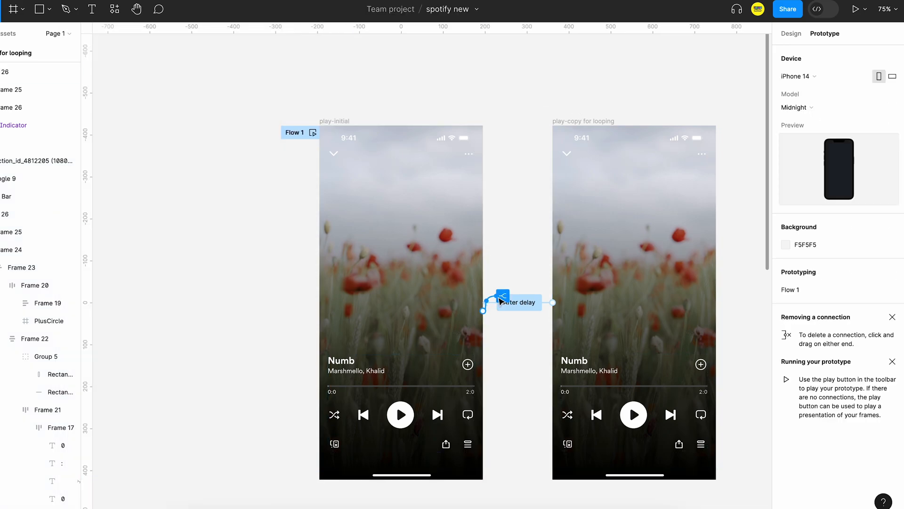
{"action": "left_click", "coordinate": [518, 302]}
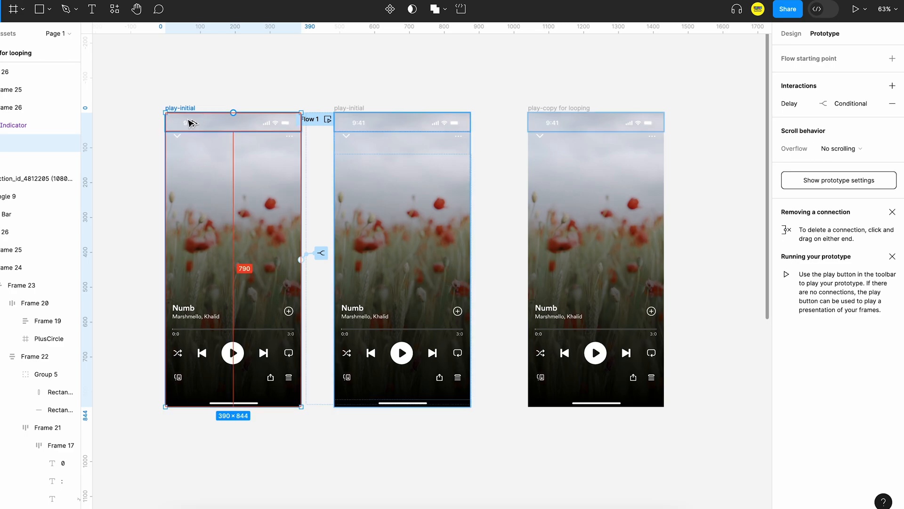
Step: Duplicate play-initial as a pause copy navigating back on drag with Smart animate, then preview it
{"action": "left_click", "coordinate": [320, 254]}
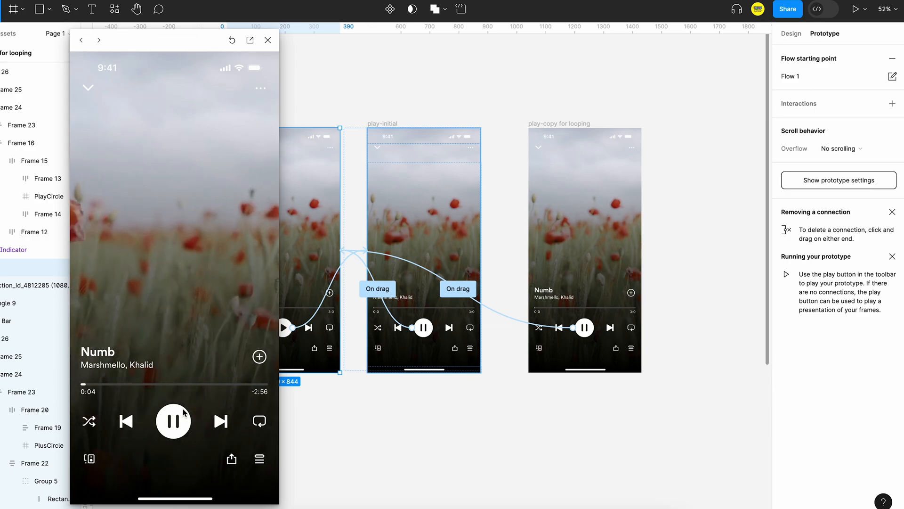
{"action": "left_click", "coordinate": [174, 421]}
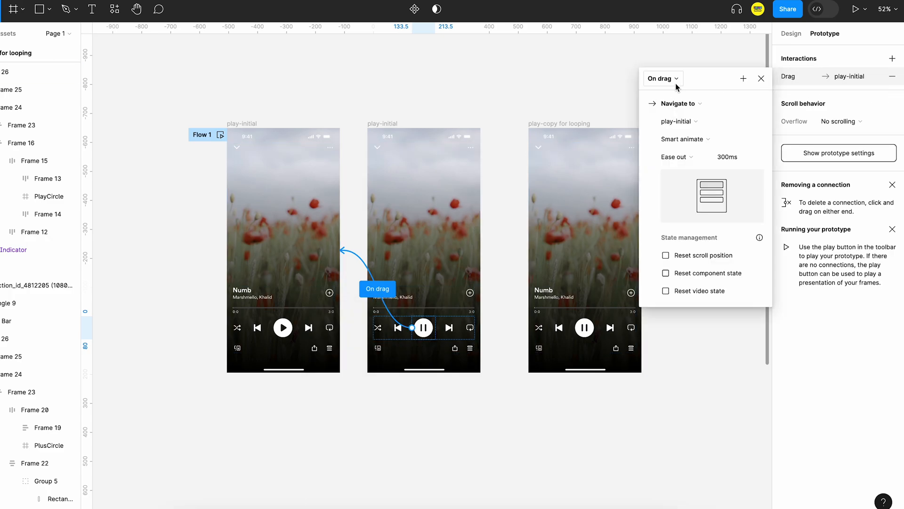
{"action": "left_click", "coordinate": [662, 78]}
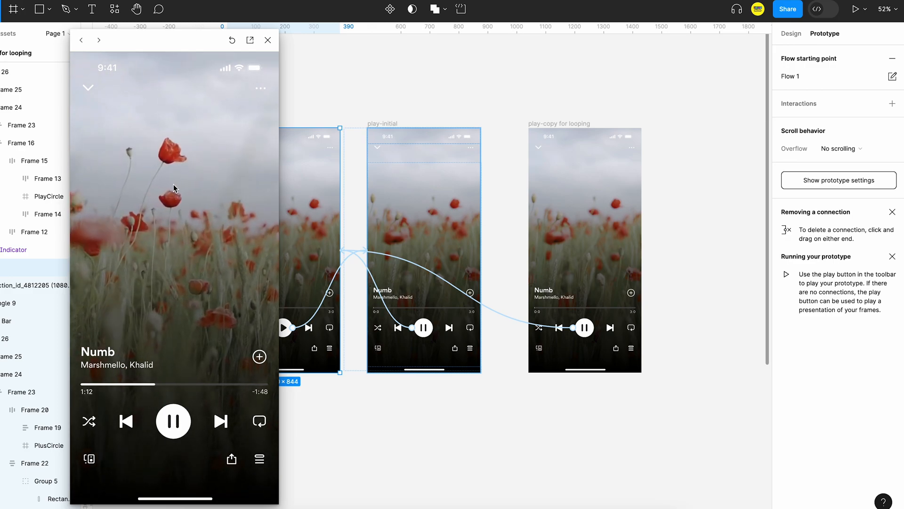
{"action": "left_click", "coordinate": [267, 41]}
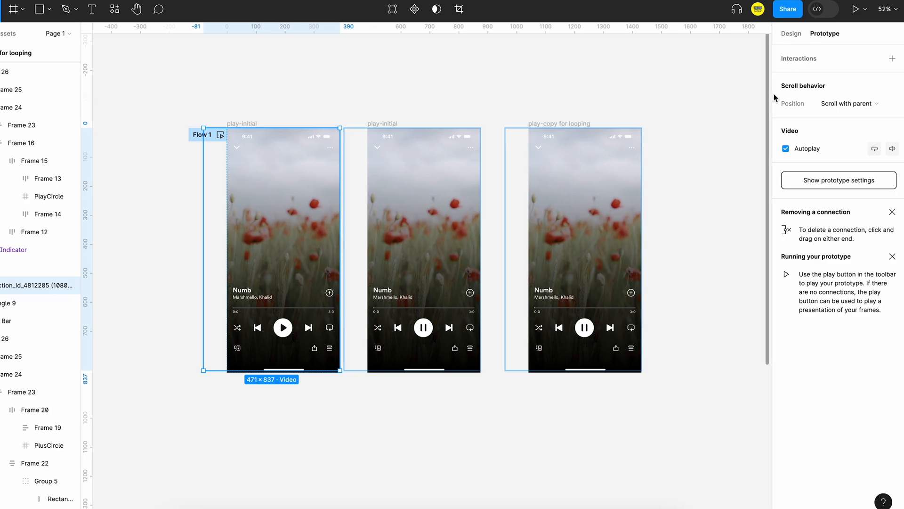
Step: Give the looping copy's pause button an added Play/Pause video action set to Pause
{"action": "left_click", "coordinate": [786, 149]}
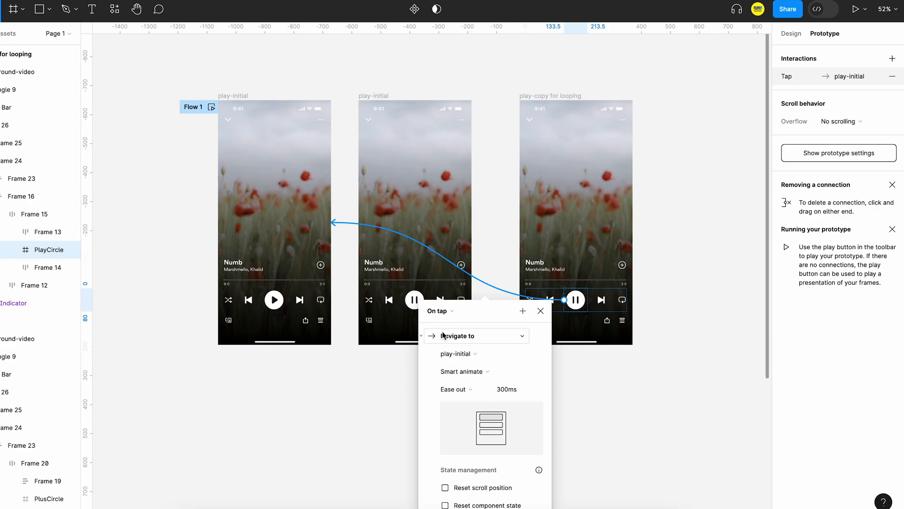
{"action": "left_click", "coordinate": [475, 336]}
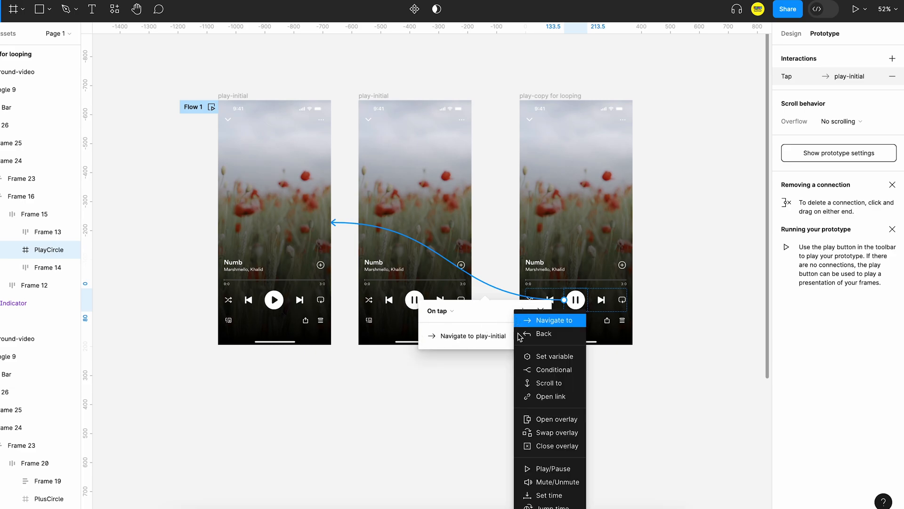
{"action": "left_click", "coordinate": [549, 468]}
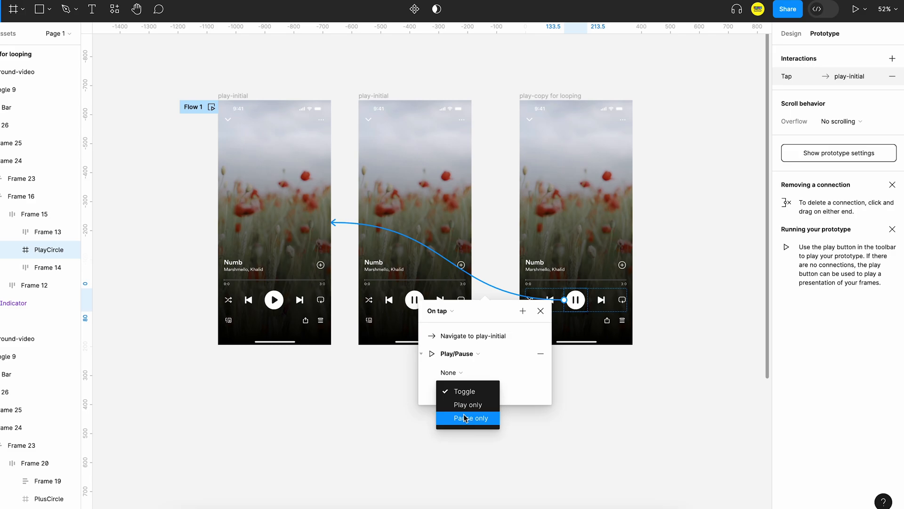
{"action": "left_click", "coordinate": [467, 417]}
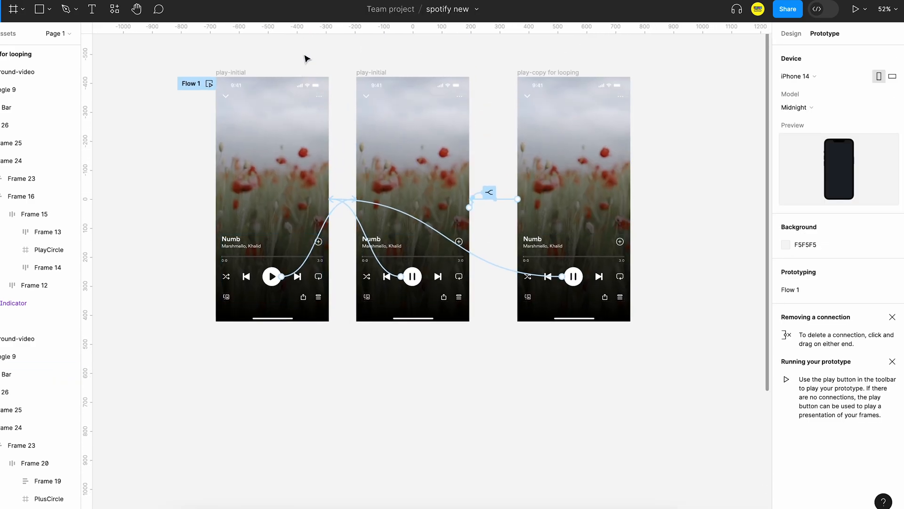
Step: Present the prototype and toggle pause/play twice as the timer runs to 2:21
{"action": "left_click", "coordinate": [857, 9]}
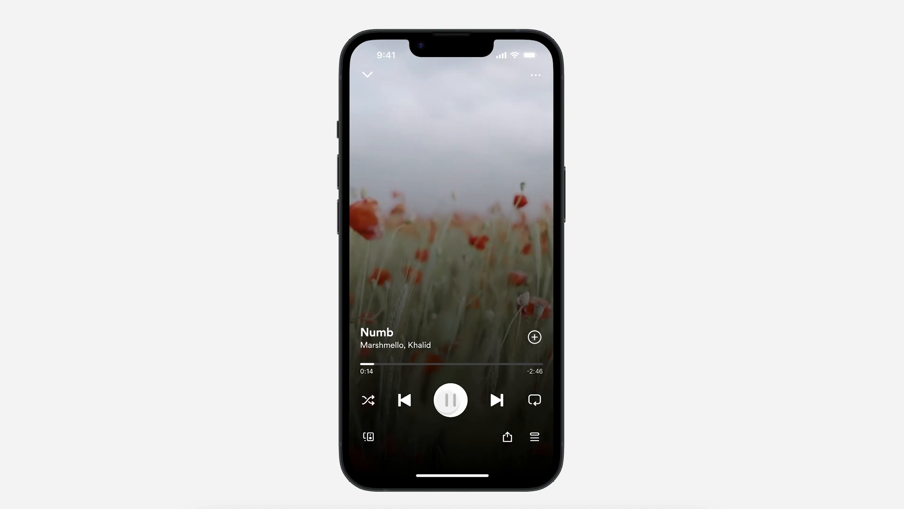
{"action": "left_click", "coordinate": [449, 399]}
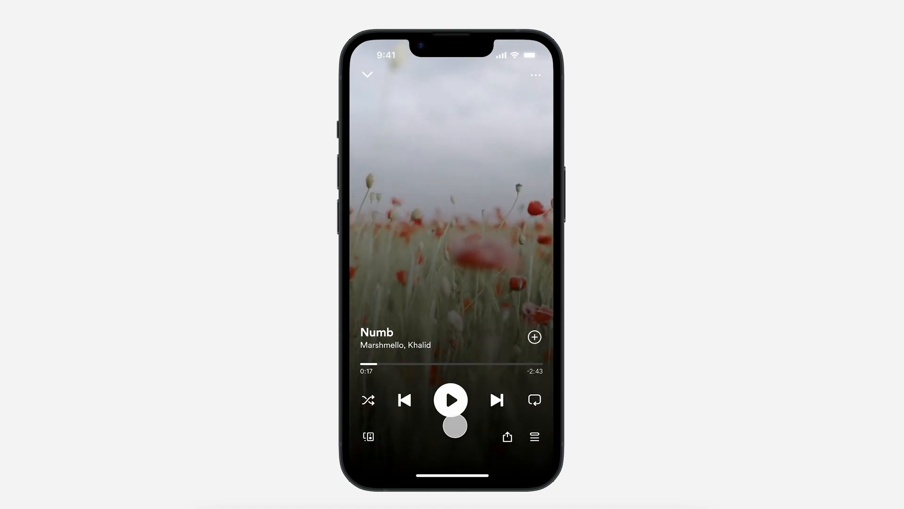
{"action": "left_click", "coordinate": [451, 399]}
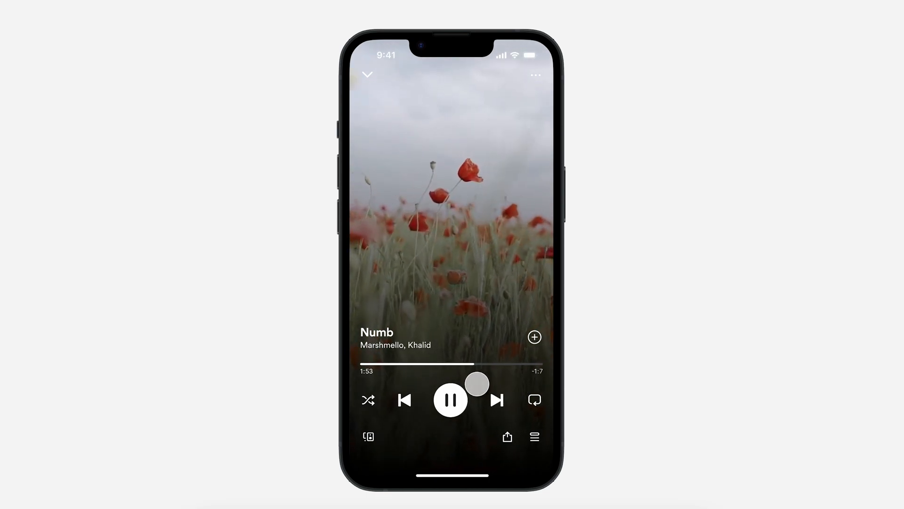
{"action": "left_click", "coordinate": [451, 399]}
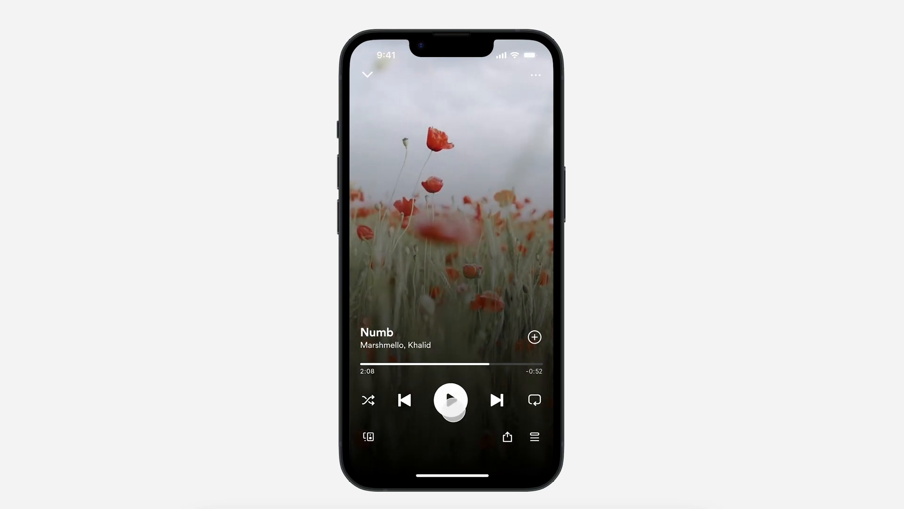
{"action": "left_click", "coordinate": [451, 399]}
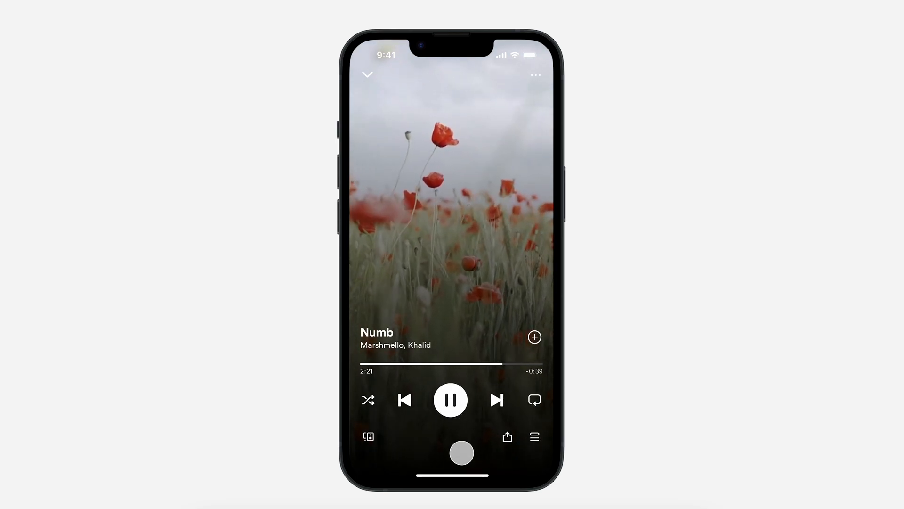